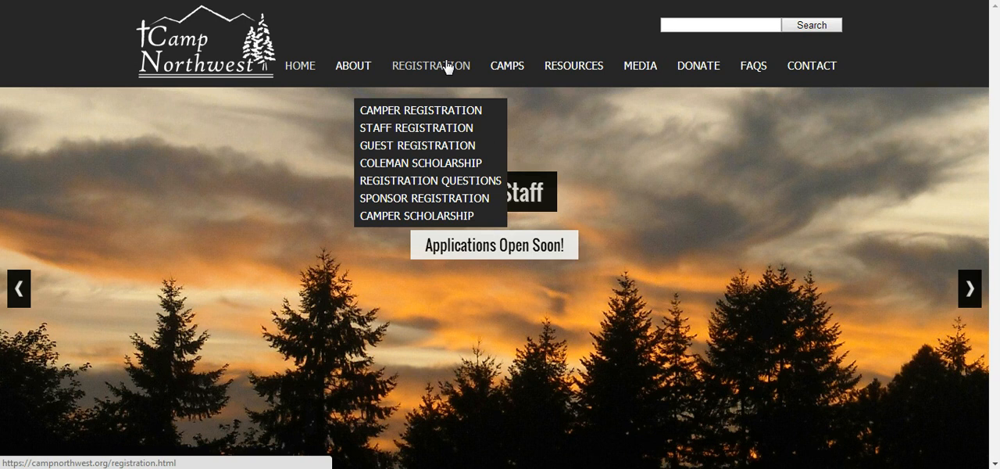
pyautogui.moveTo(450, 197)
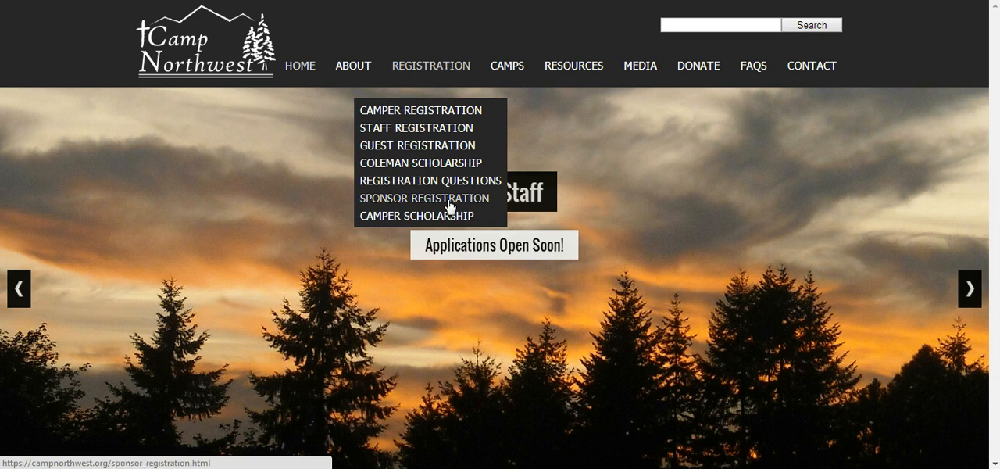
# Go to Sponsor Registration and look over the registering, login and sponsor questions sections.
pyautogui.click(423, 197)
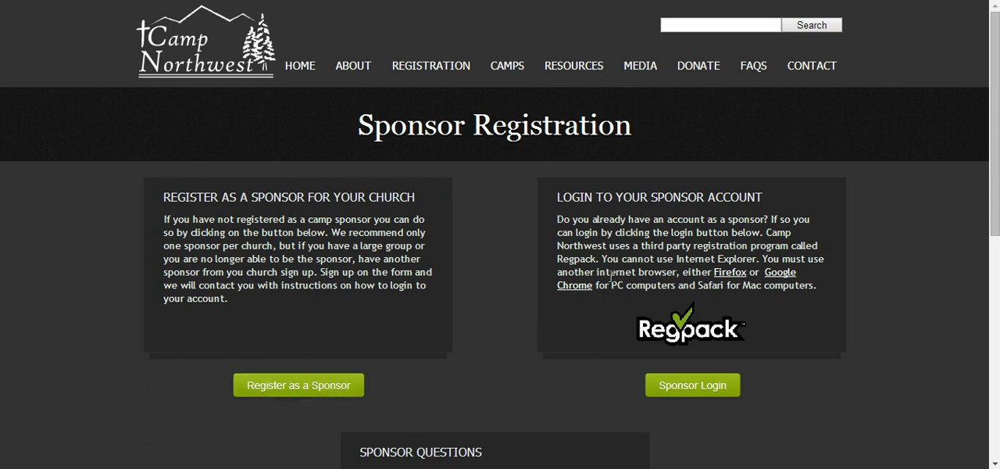
pyautogui.moveTo(687, 368)
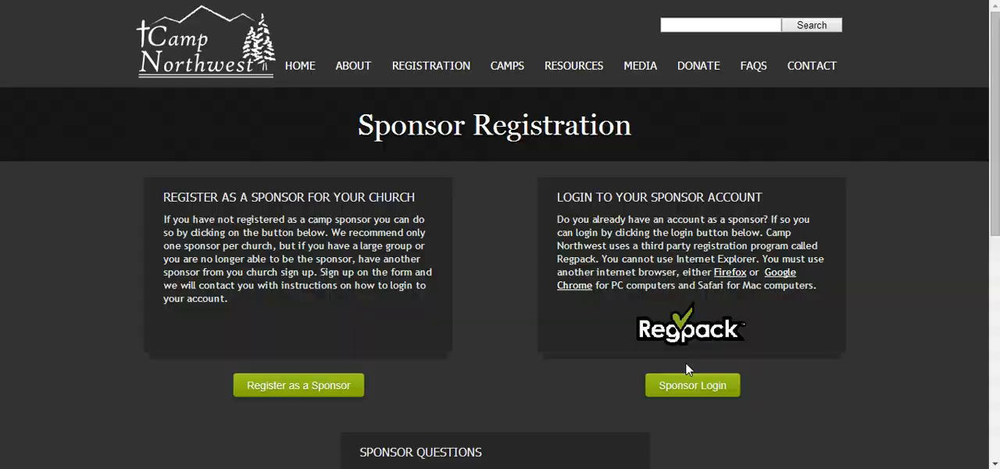
pyautogui.scroll(-3)
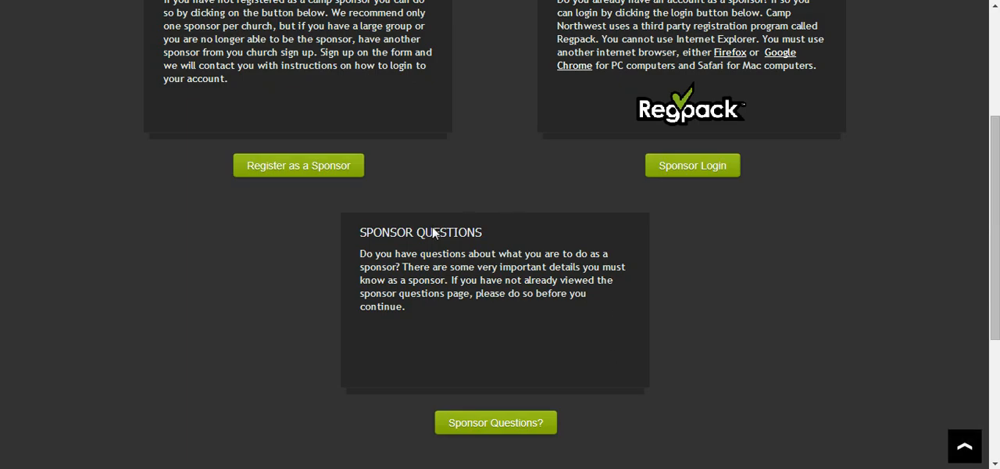
pyautogui.moveTo(508, 398)
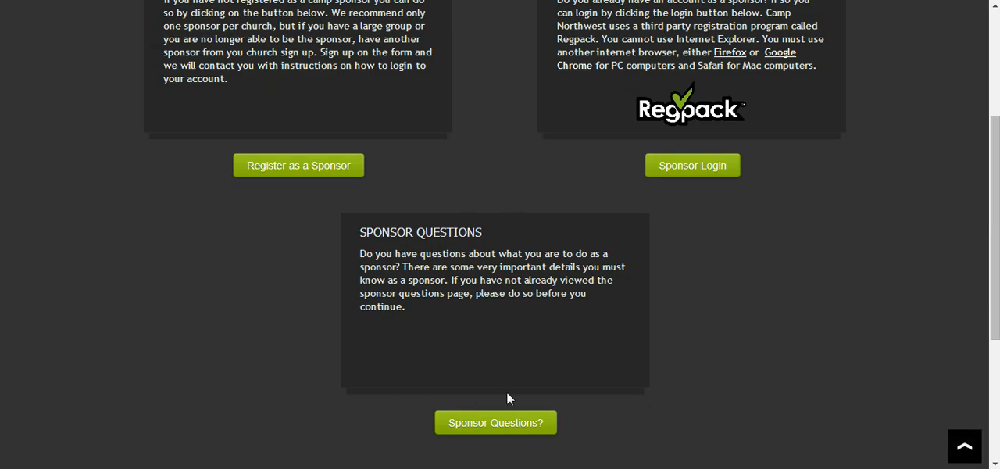
pyautogui.moveTo(516, 321)
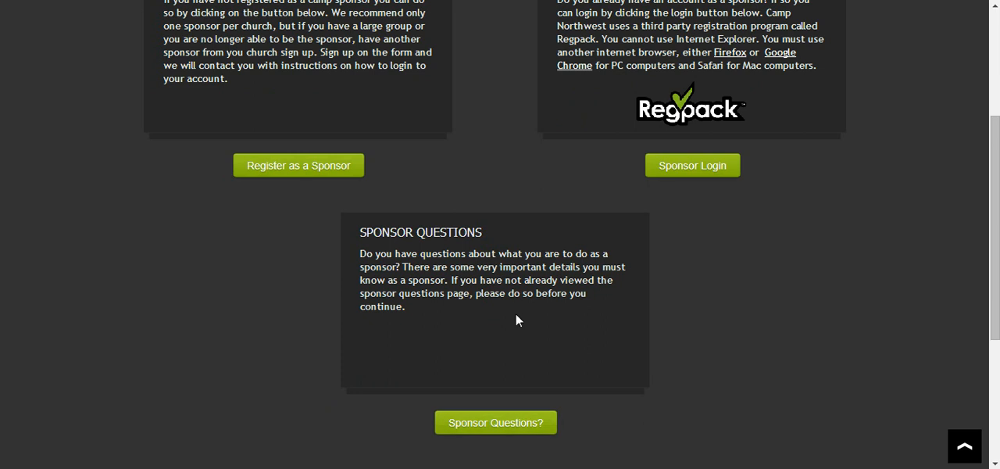
pyautogui.moveTo(641, 350)
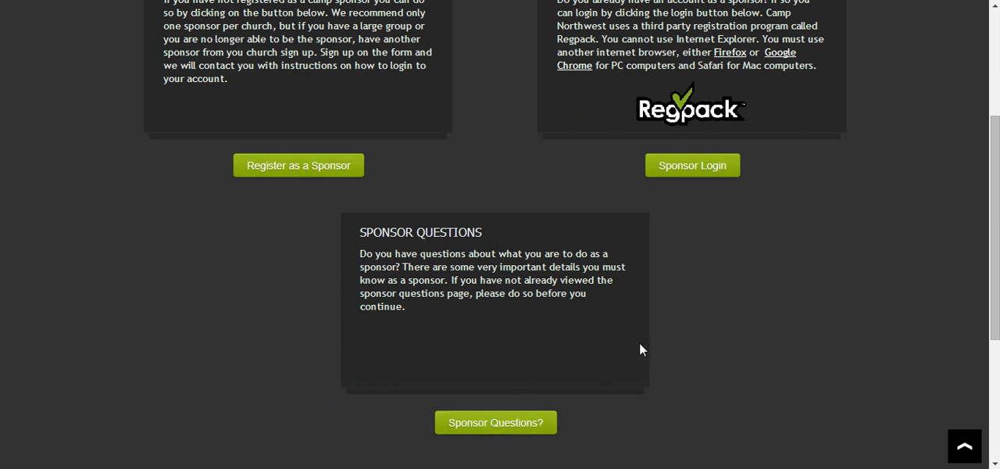
pyautogui.scroll(3)
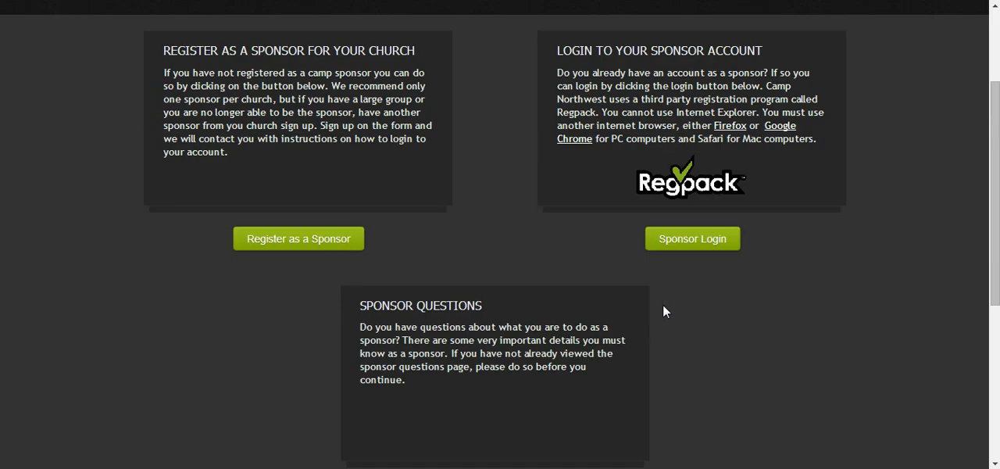
pyautogui.moveTo(697, 288)
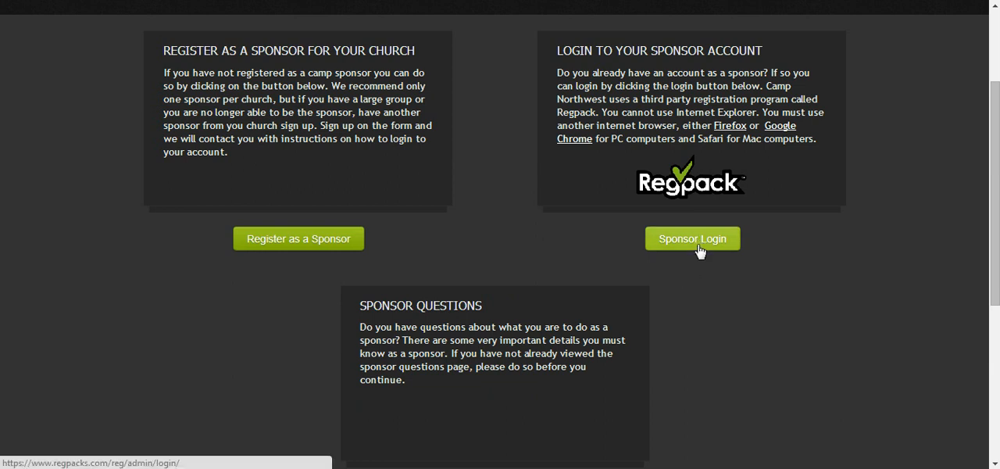
pyautogui.moveTo(727, 133)
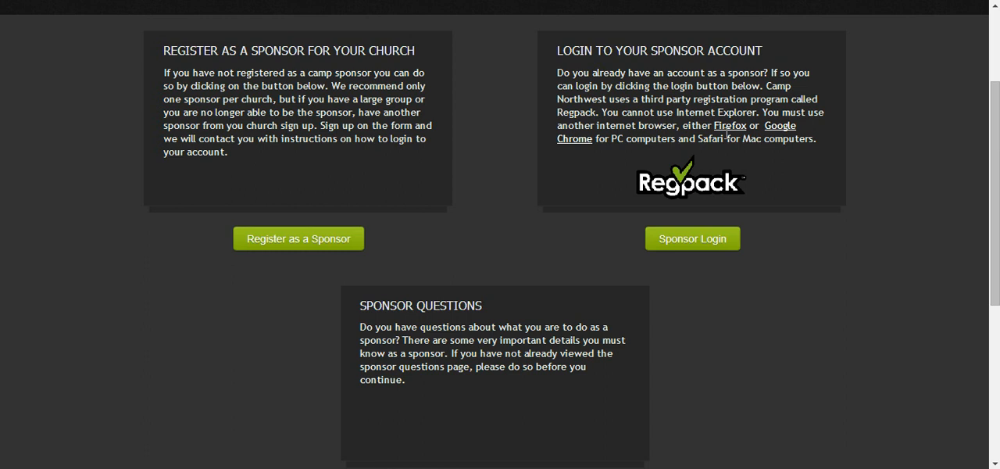
pyautogui.moveTo(631, 160)
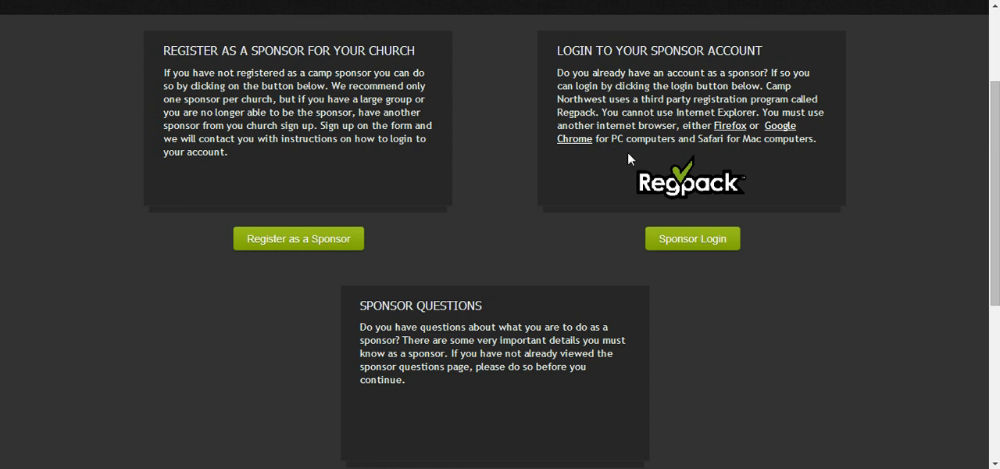
pyautogui.moveTo(711, 261)
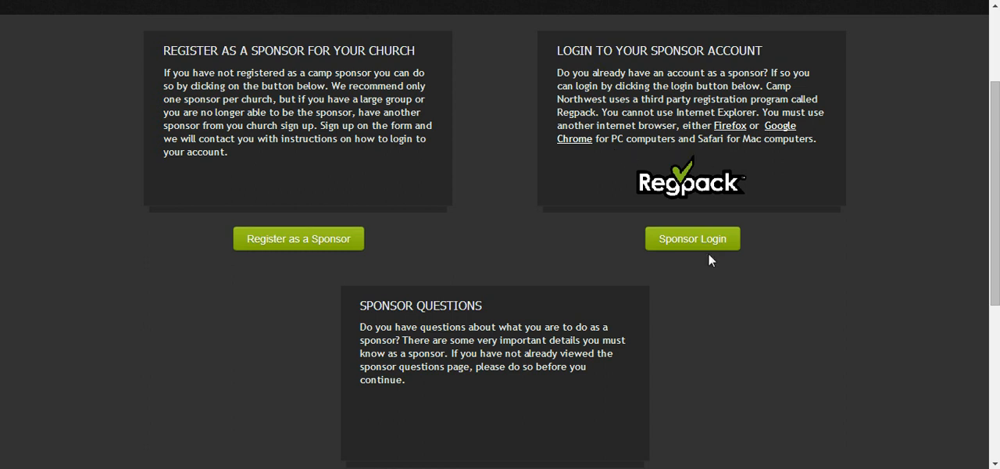
# Follow the Sponsor Login button to the Regpack login form with email and password filled.
pyautogui.click(690, 238)
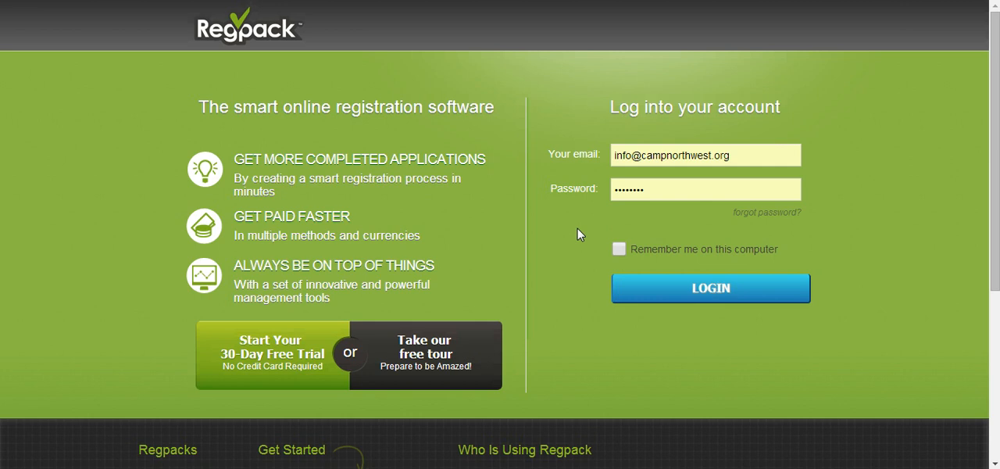
pyautogui.moveTo(762, 243)
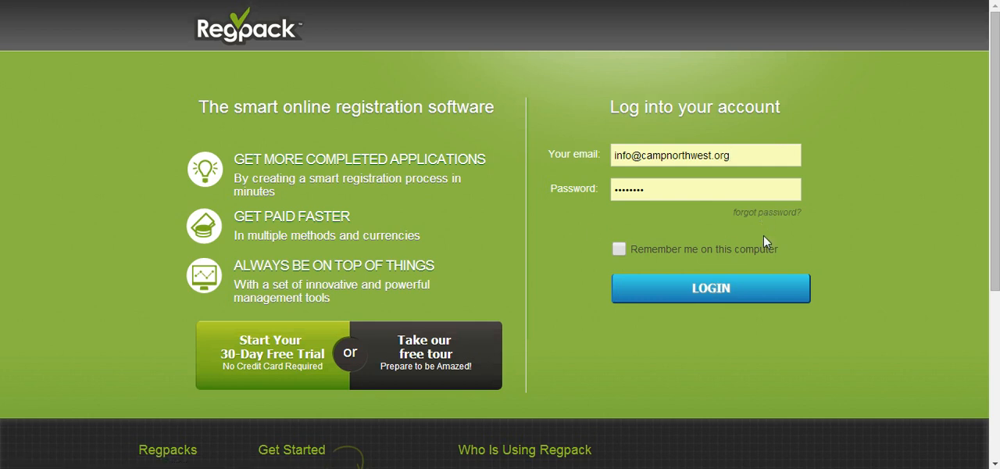
# Log in, glance at the Children grouping, and return to the Family grouping of the user list.
pyautogui.click(709, 287)
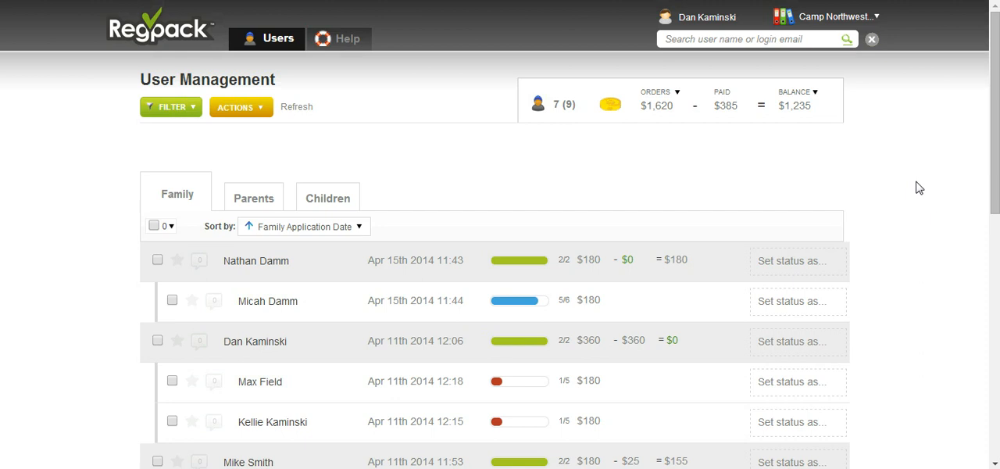
pyautogui.moveTo(843, 209)
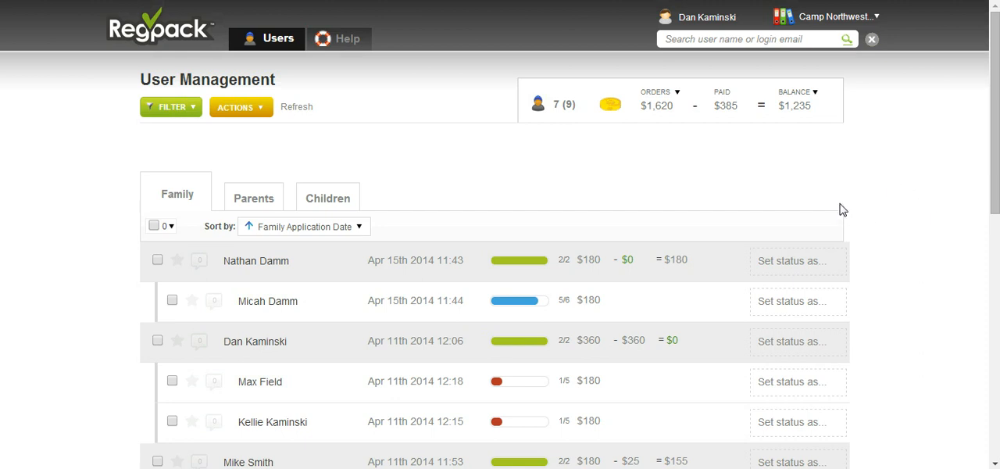
pyautogui.scroll(-3)
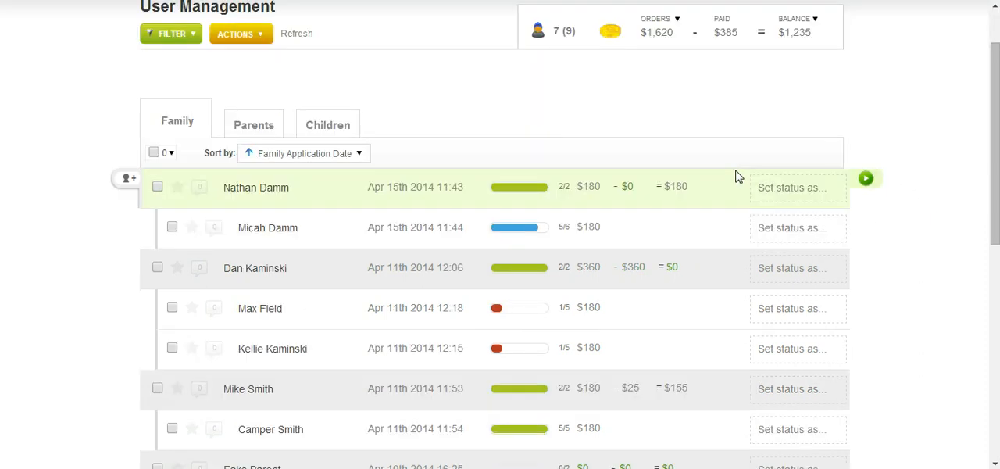
pyautogui.moveTo(391, 200)
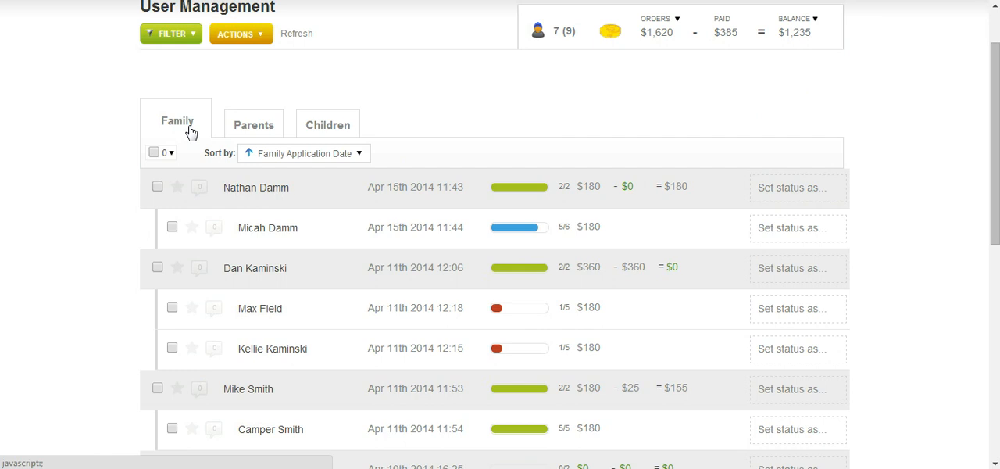
pyautogui.click(244, 125)
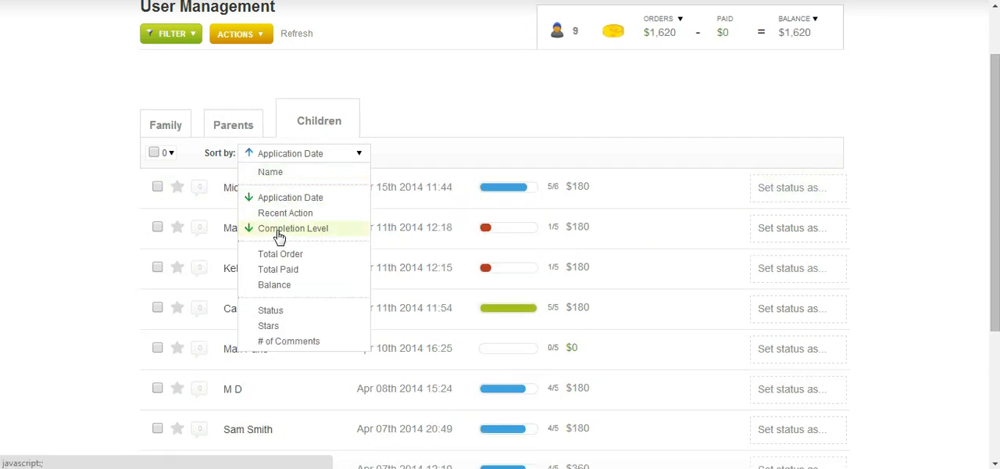
pyautogui.click(166, 125)
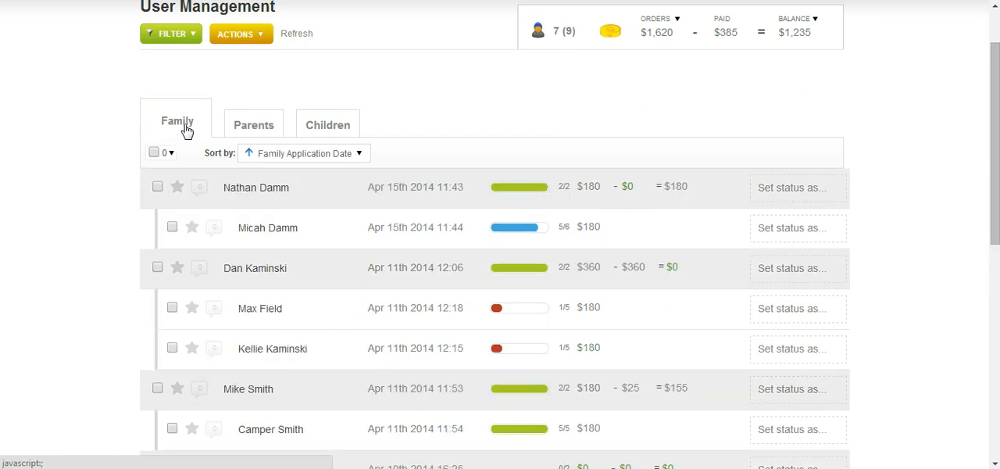
pyautogui.moveTo(370, 247)
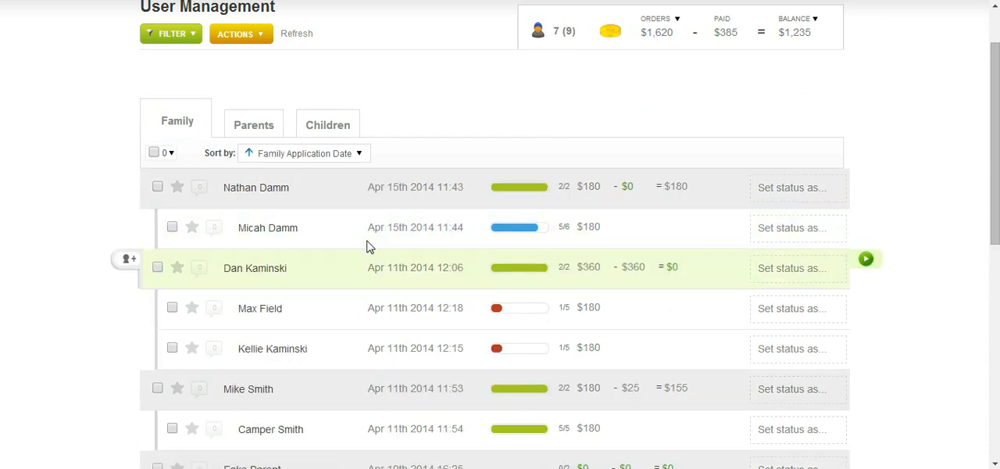
pyautogui.moveTo(550, 209)
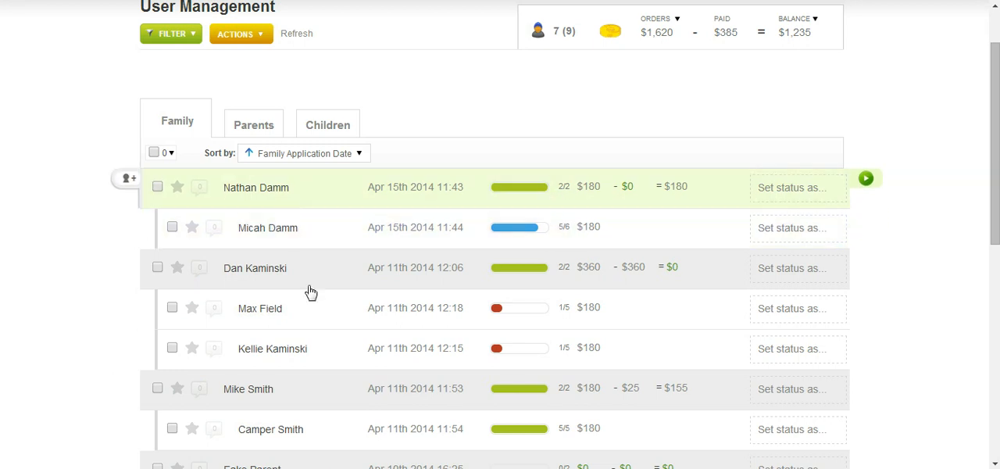
pyautogui.scroll(-3)
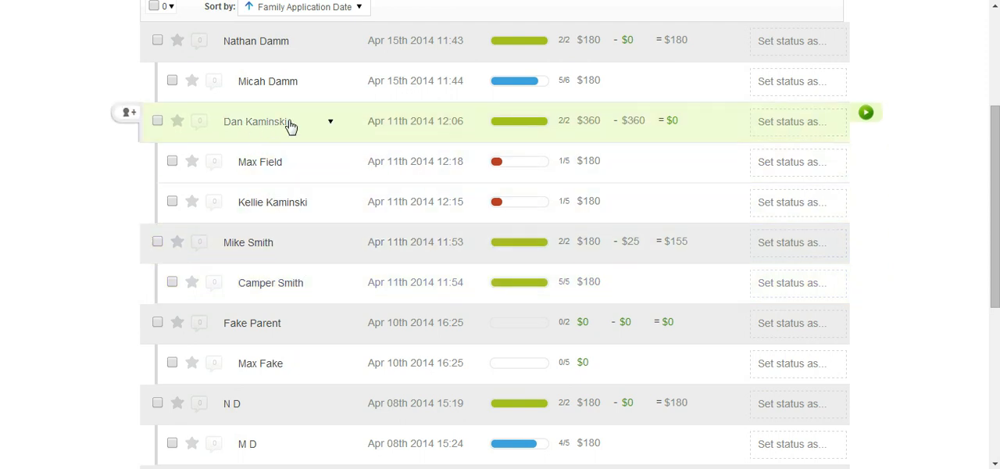
pyautogui.moveTo(315, 147)
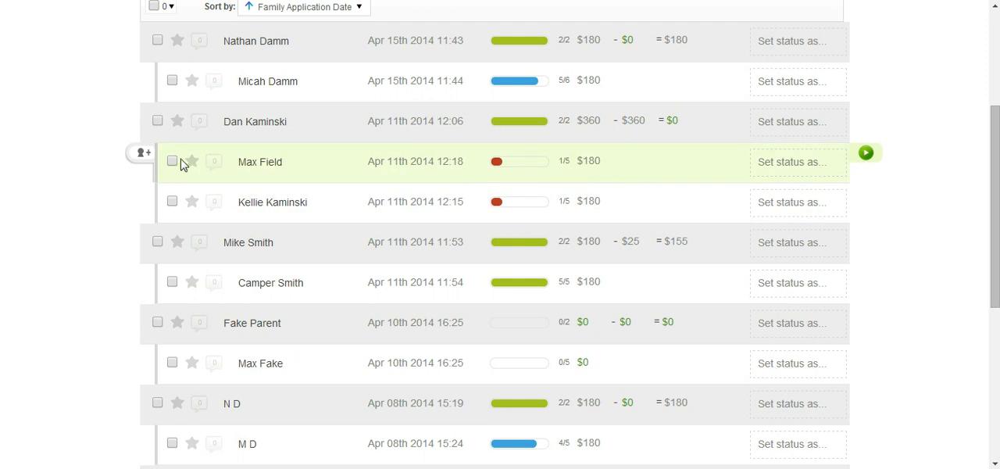
pyautogui.moveTo(233, 179)
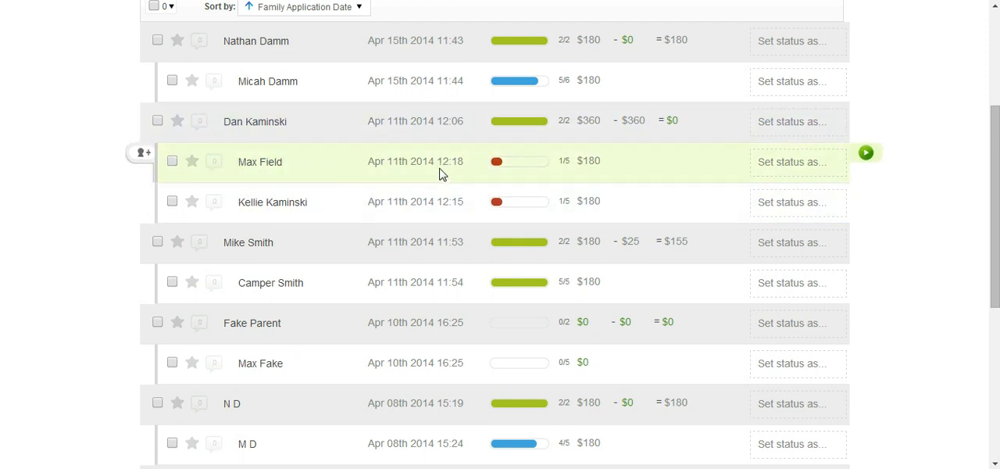
pyautogui.moveTo(428, 153)
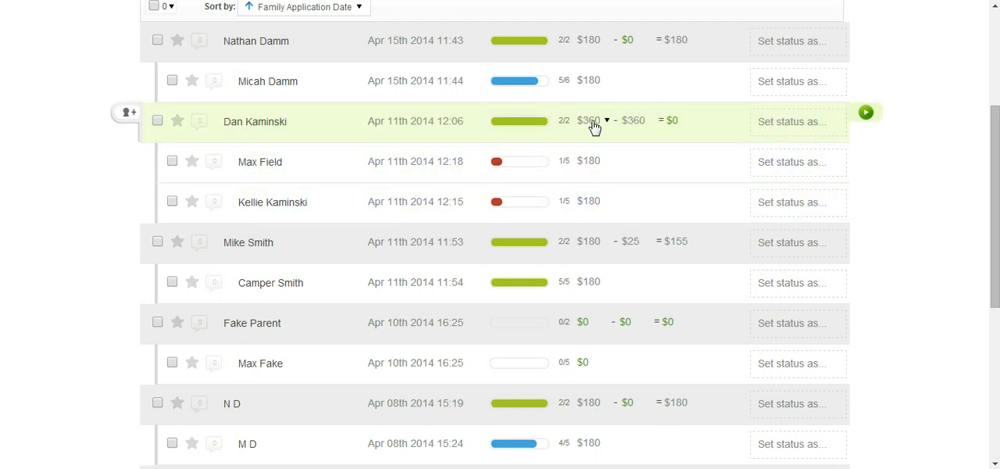
pyautogui.moveTo(631, 133)
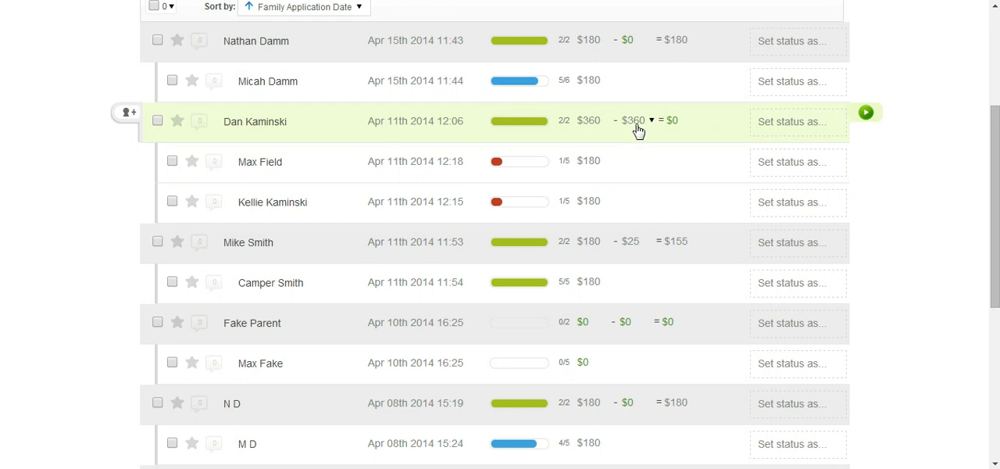
pyautogui.moveTo(675, 128)
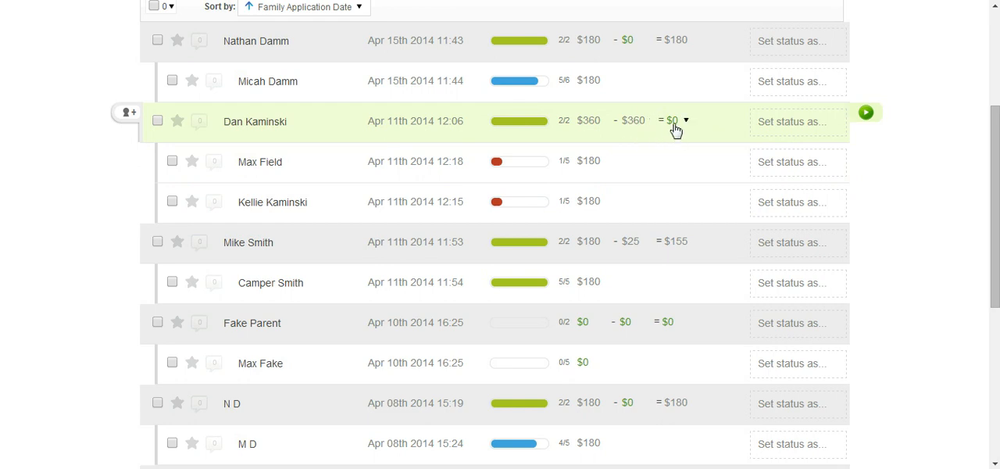
pyautogui.scroll(-3)
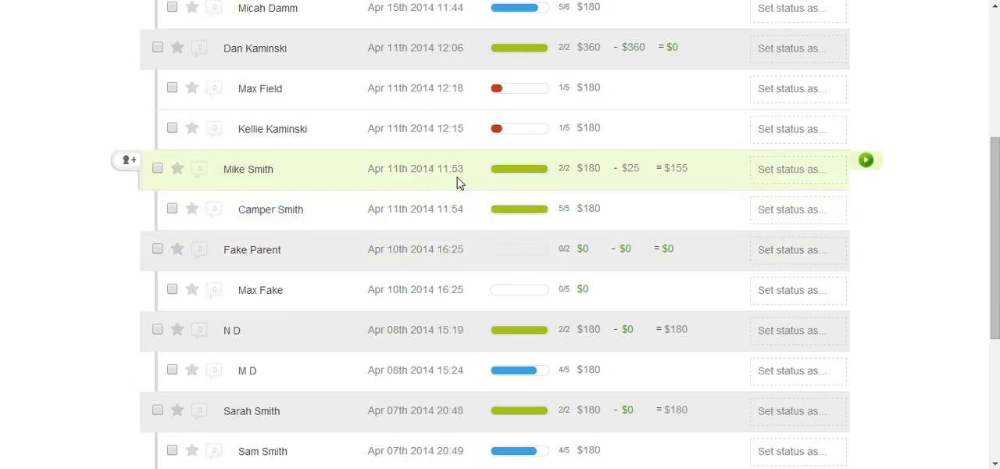
pyautogui.moveTo(597, 214)
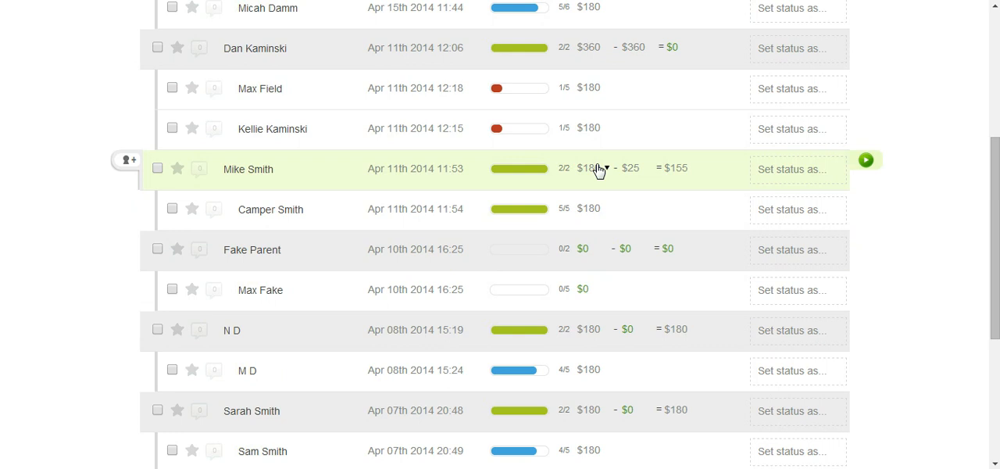
pyautogui.moveTo(650, 178)
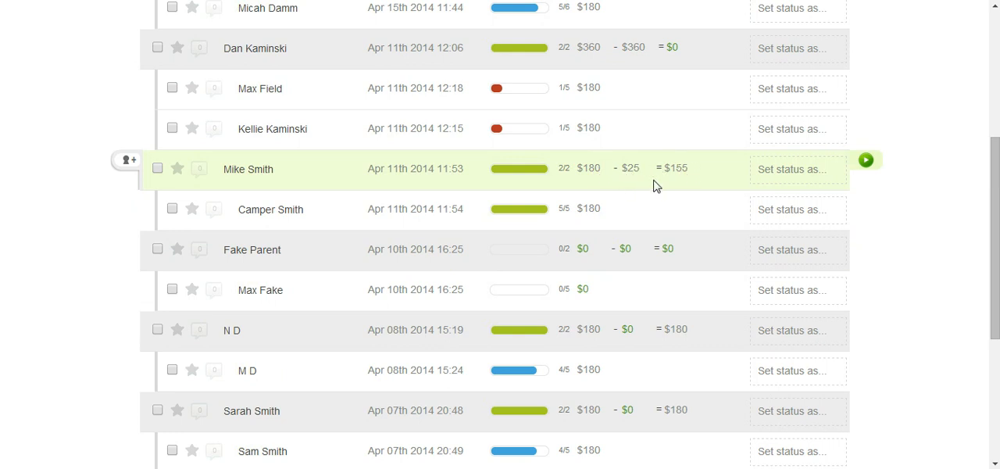
pyautogui.moveTo(662, 164)
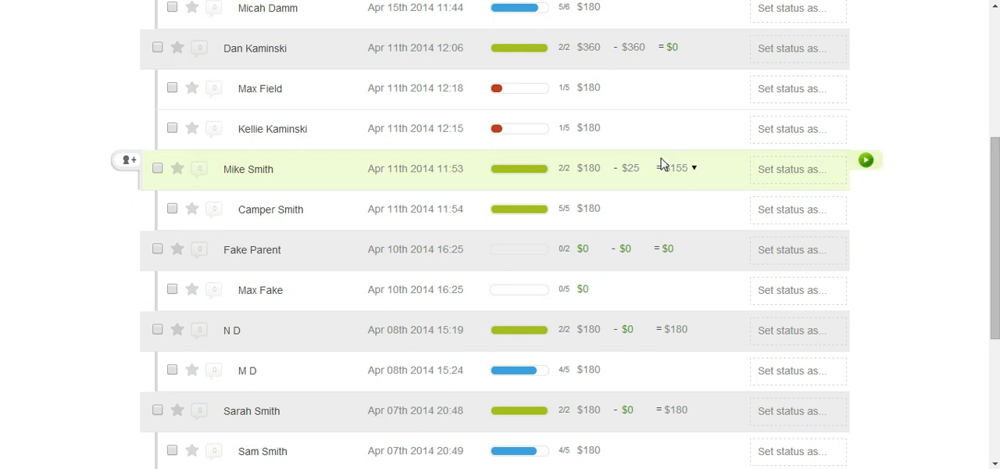
pyautogui.moveTo(654, 175)
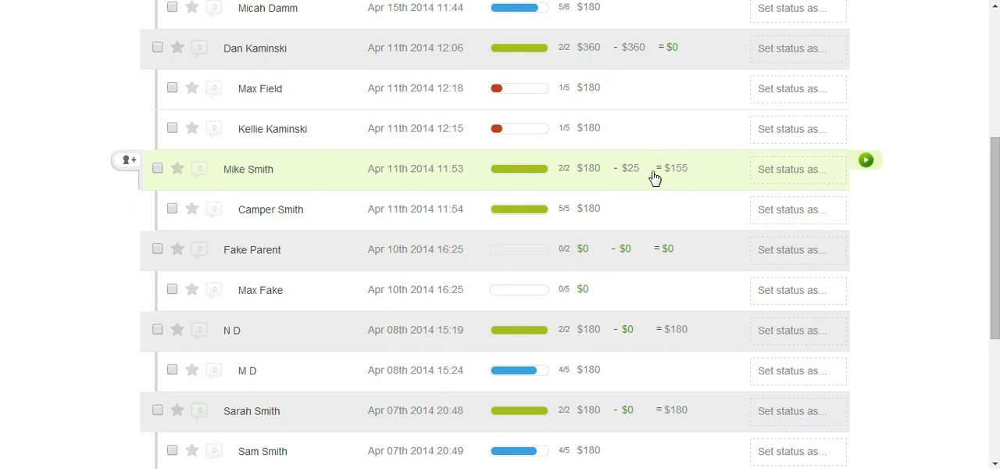
pyautogui.moveTo(669, 169)
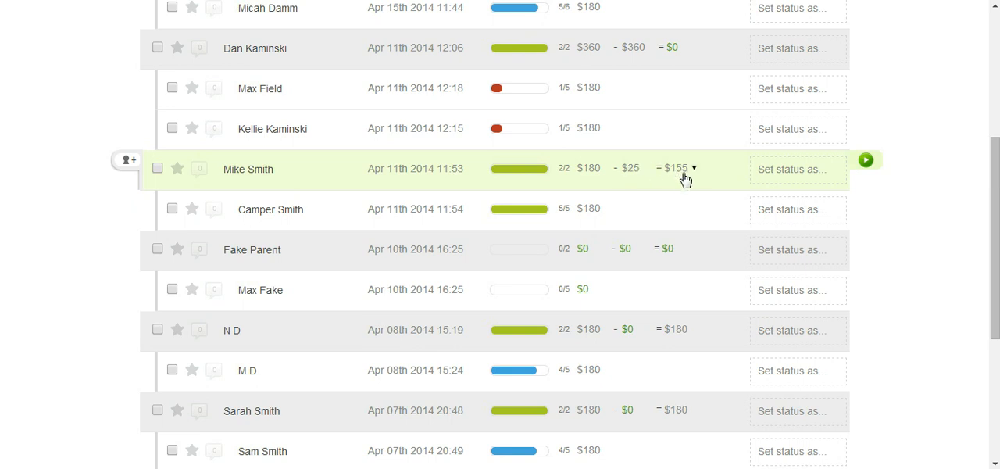
# Apply the saved Sponsor filter Senior Week Campers, leaving 3 families with $900 ordered.
pyautogui.scroll(3)
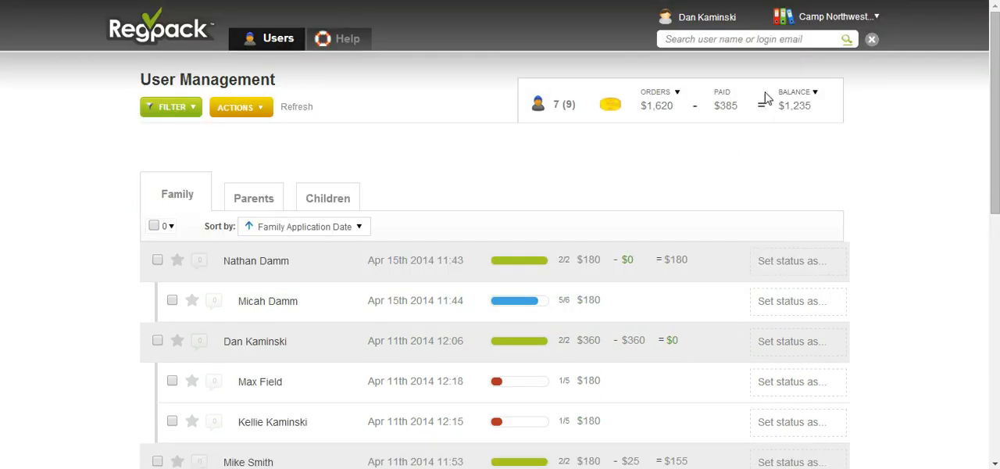
pyautogui.moveTo(670, 133)
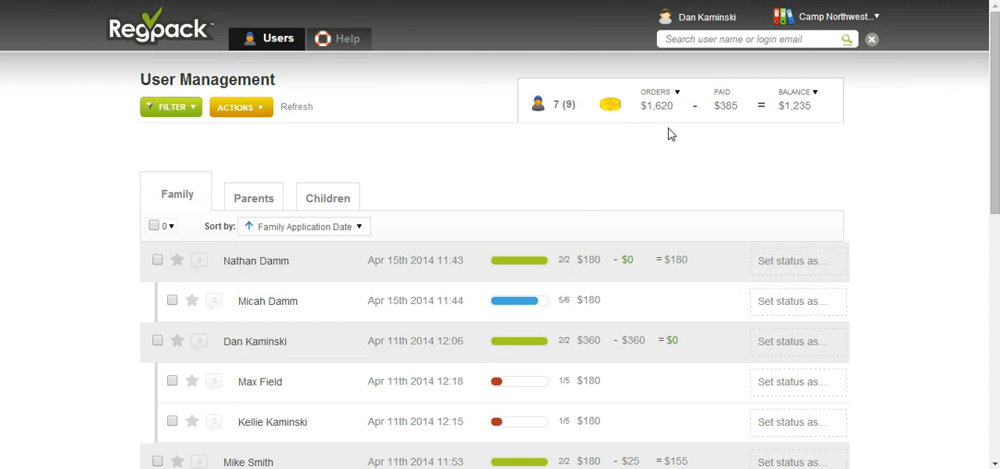
pyautogui.moveTo(756, 150)
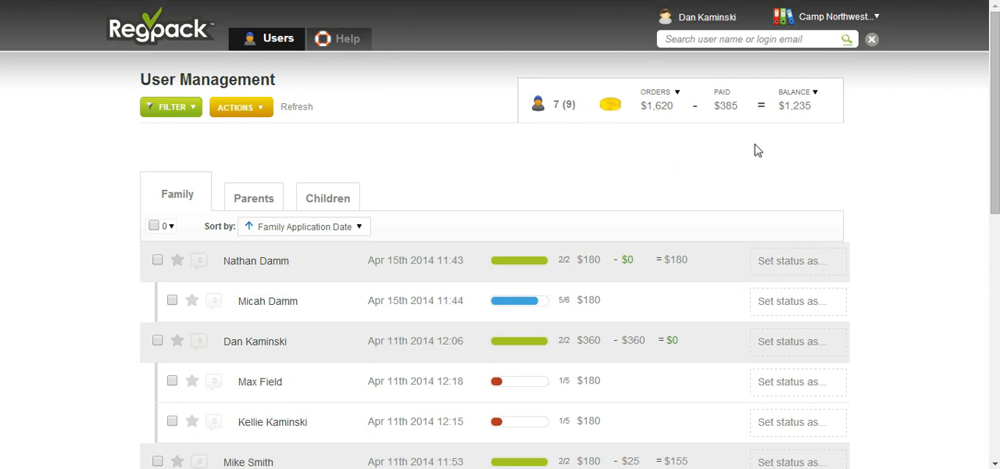
pyautogui.moveTo(612, 240)
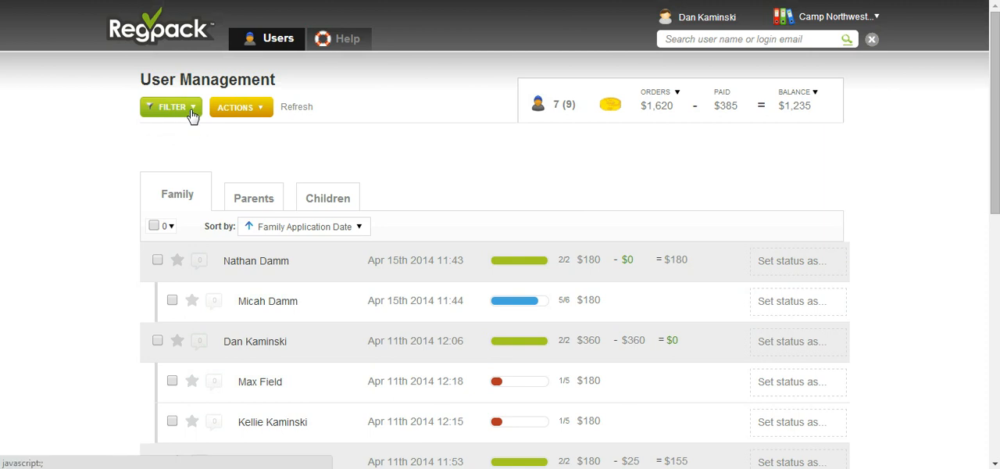
pyautogui.moveTo(171, 106)
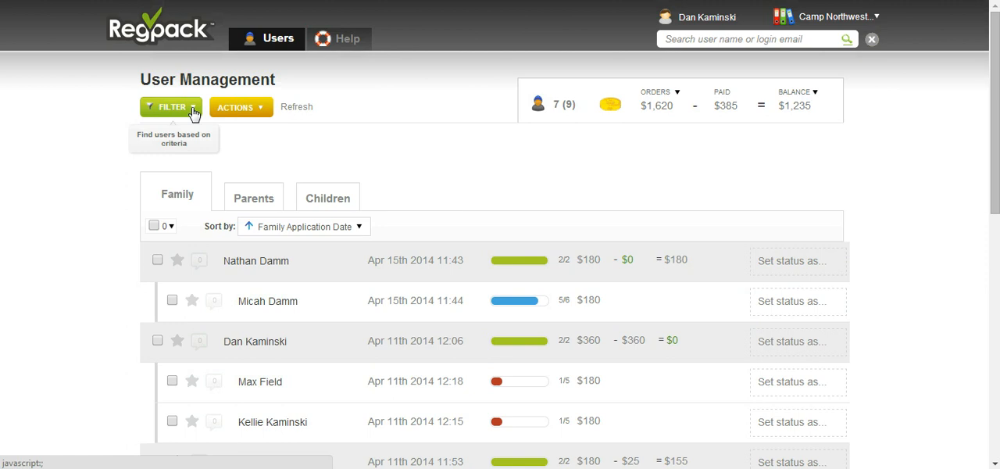
pyautogui.click(170, 106)
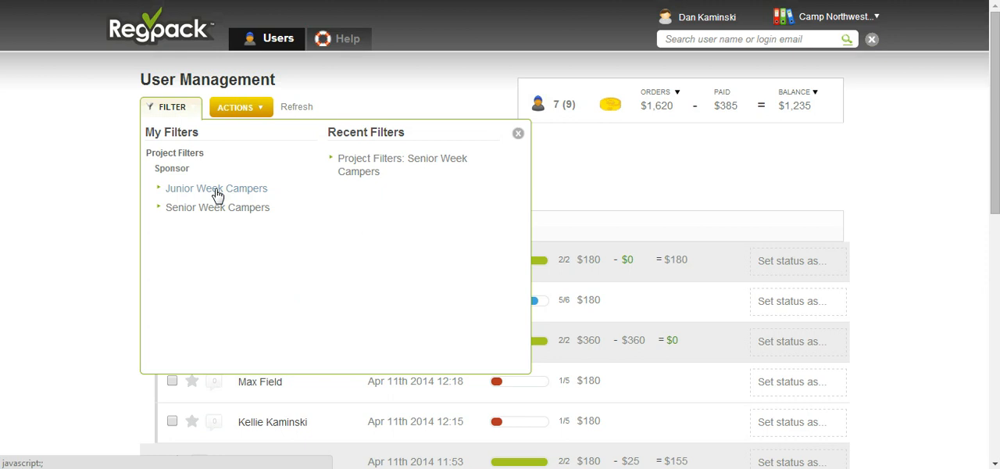
pyautogui.moveTo(218, 213)
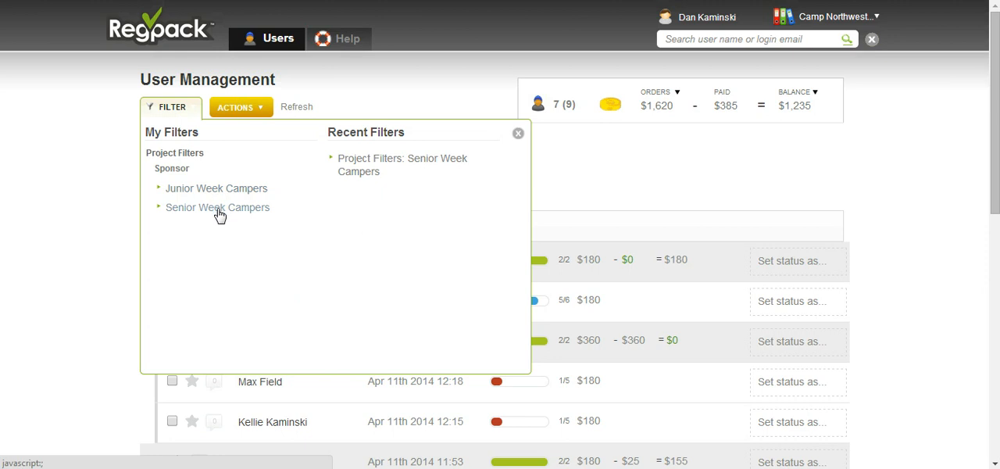
pyautogui.click(217, 206)
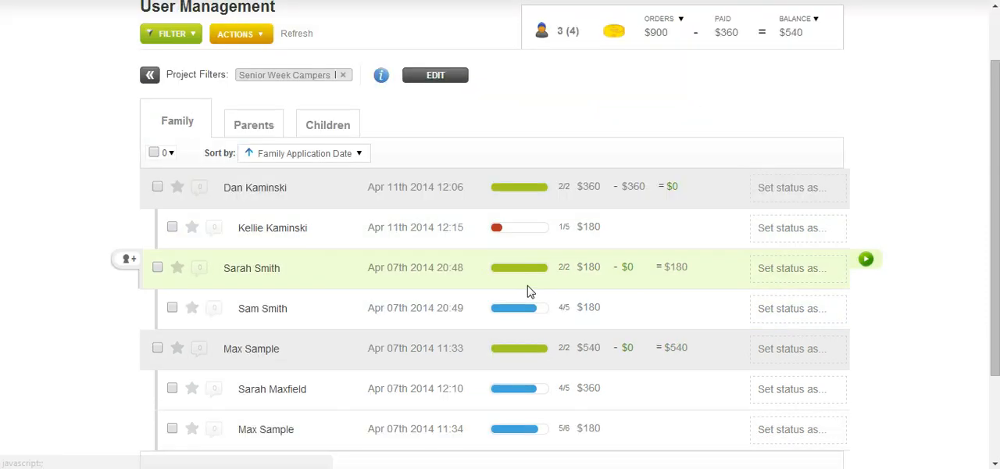
pyautogui.scroll(3)
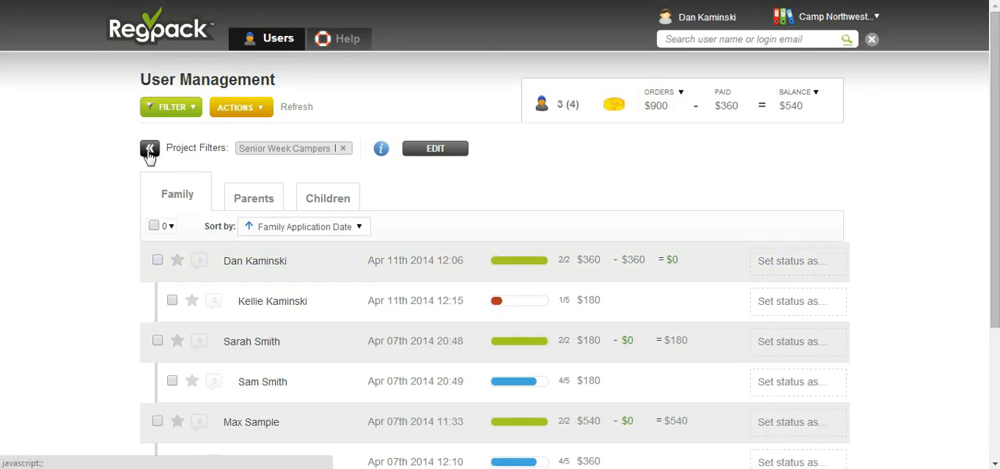
pyautogui.moveTo(831, 17)
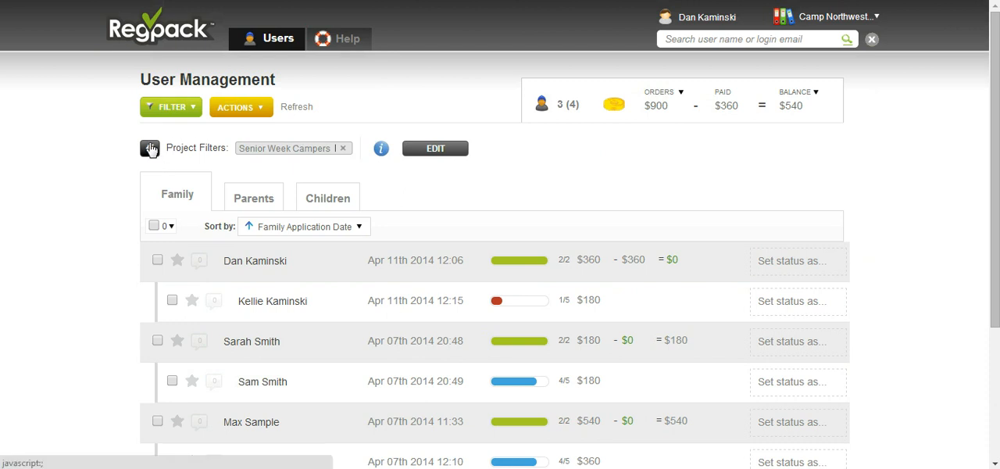
pyautogui.moveTo(150, 150)
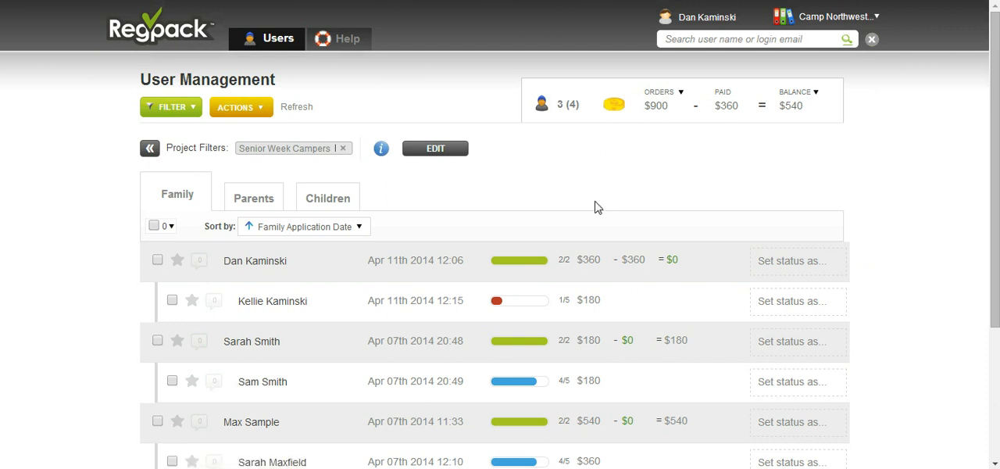
pyautogui.moveTo(481, 210)
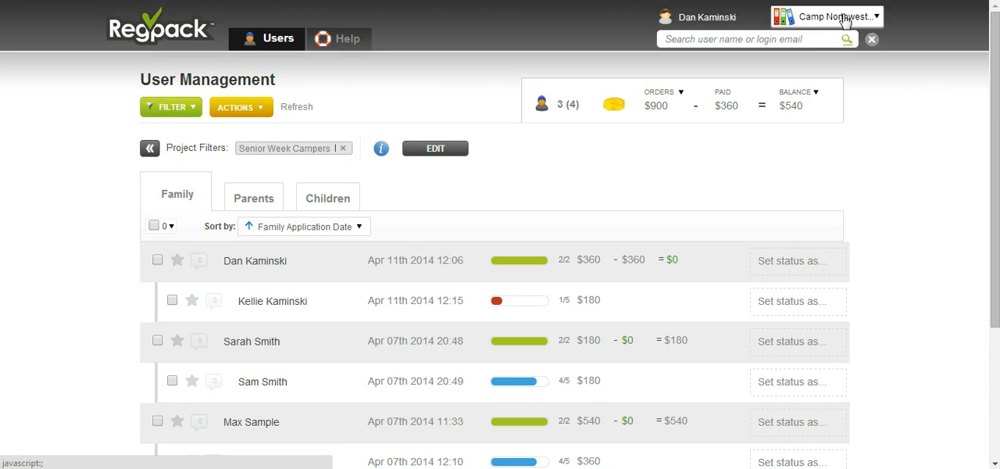
# Choose Camp Northwest Staff/Guest Application from the Recent Projects dropdown.
pyautogui.click(836, 18)
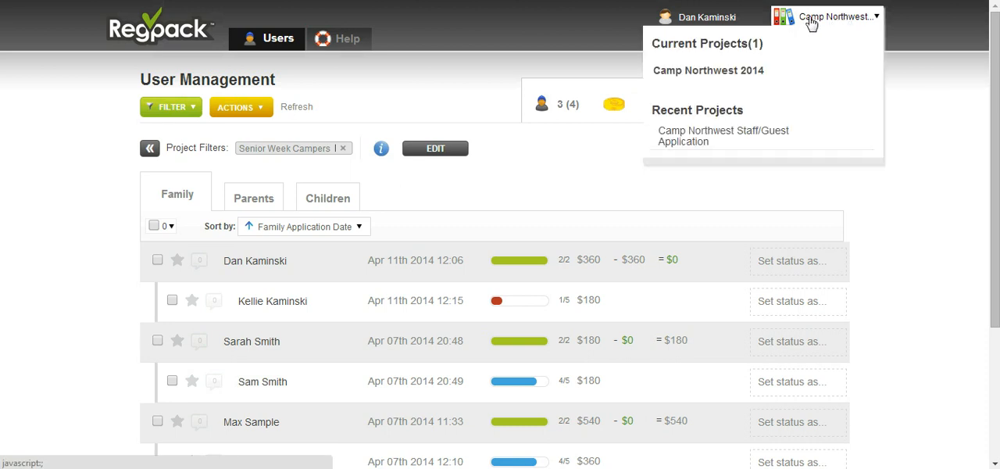
pyautogui.moveTo(786, 25)
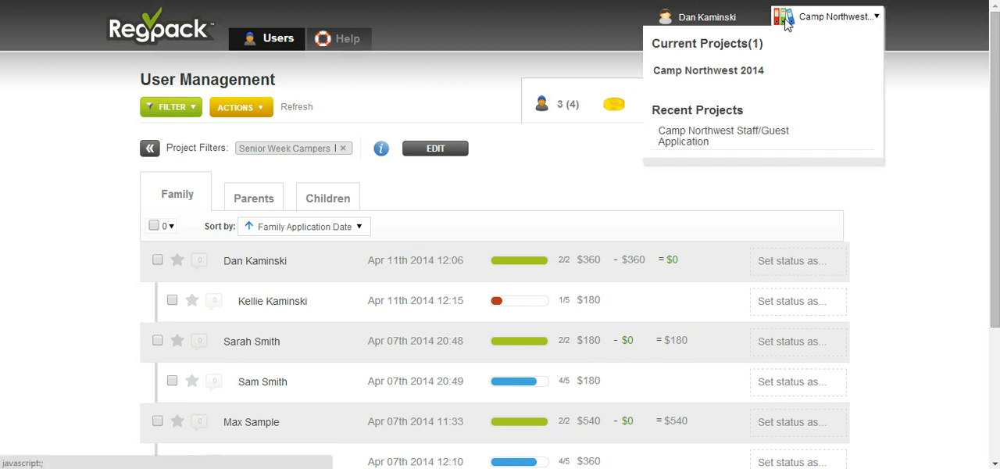
pyautogui.moveTo(687, 75)
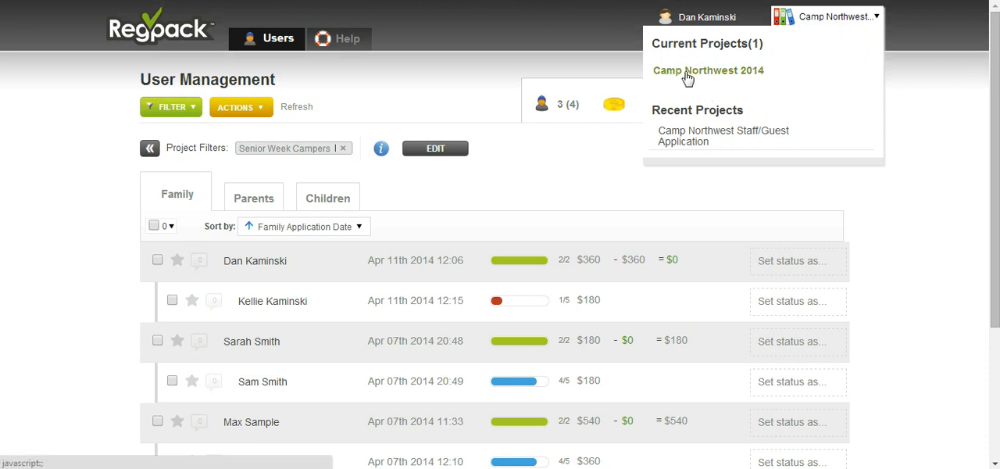
pyautogui.moveTo(684, 135)
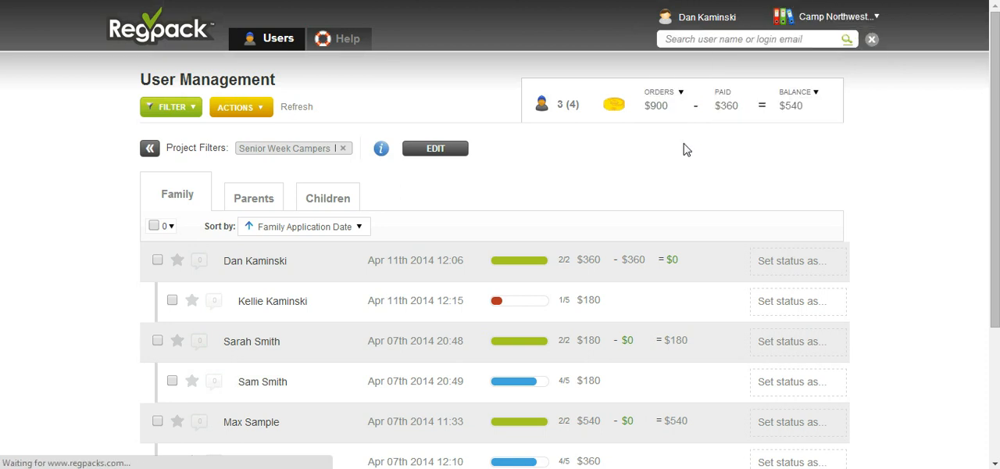
pyautogui.click(343, 147)
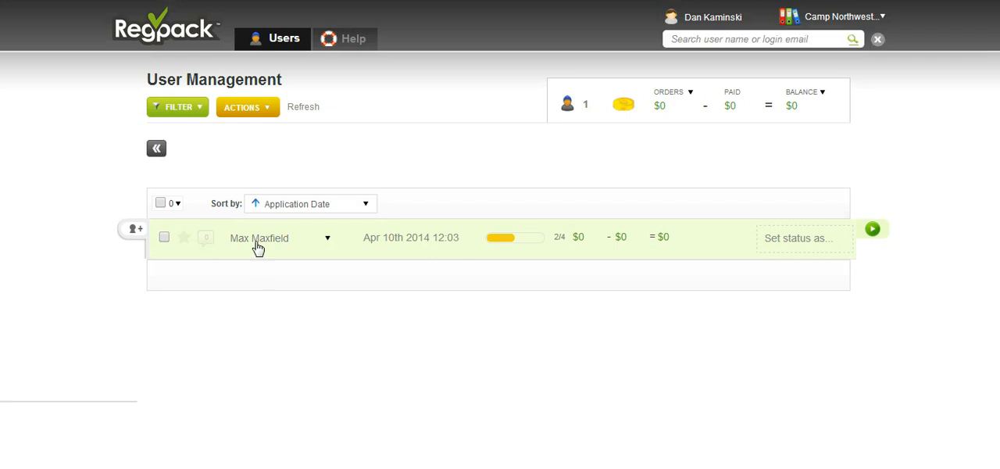
pyautogui.moveTo(268, 258)
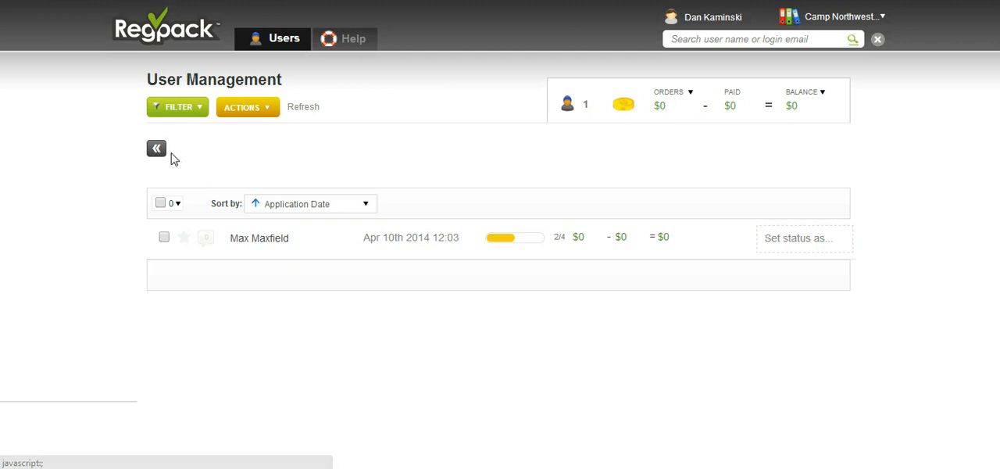
pyautogui.moveTo(156, 149)
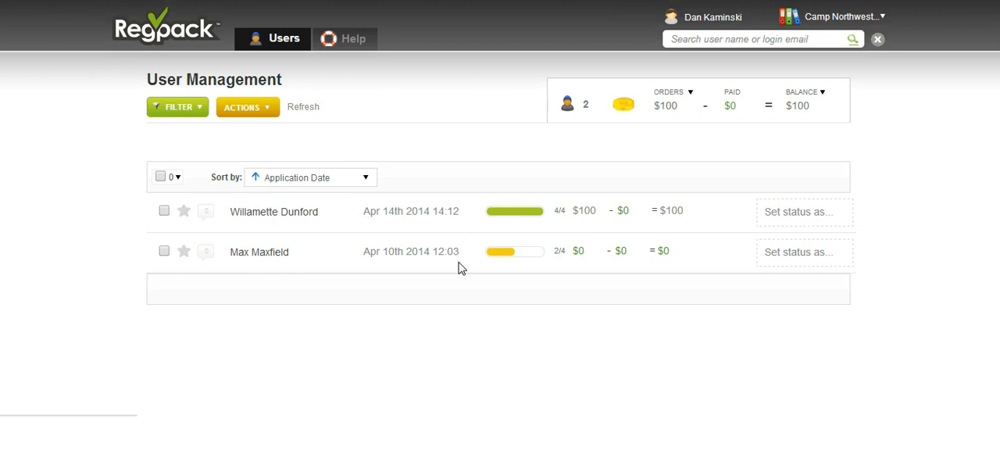
pyautogui.moveTo(204, 118)
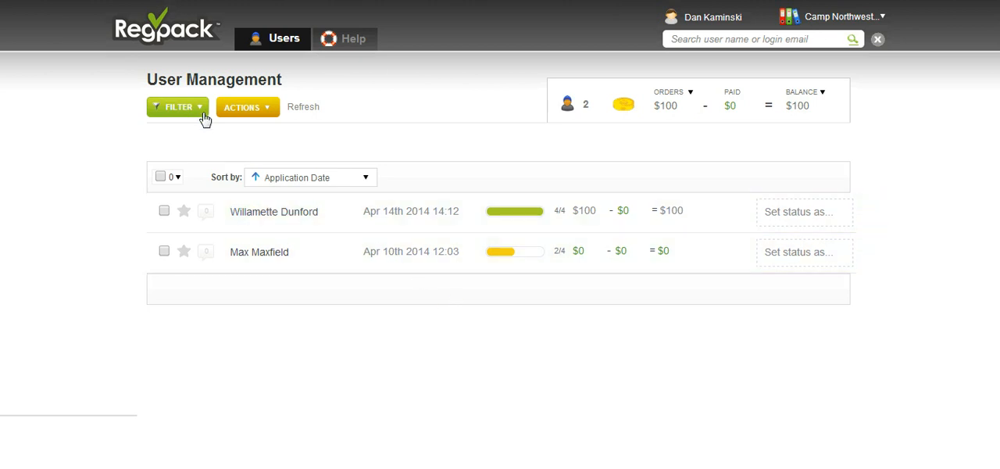
# Cycle the saved filters Junior/Senior Week Guest and Junior Week Staff, ending on Senior Week Staff.
pyautogui.click(178, 106)
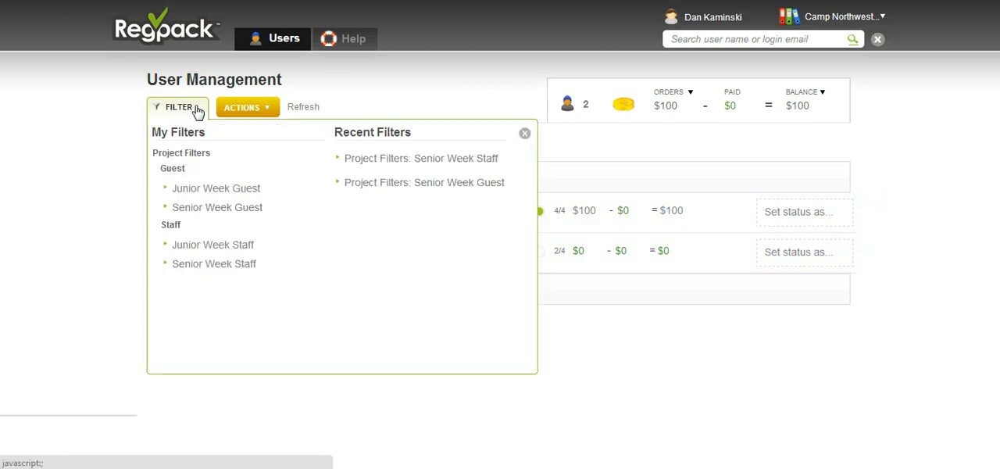
pyautogui.moveTo(190, 194)
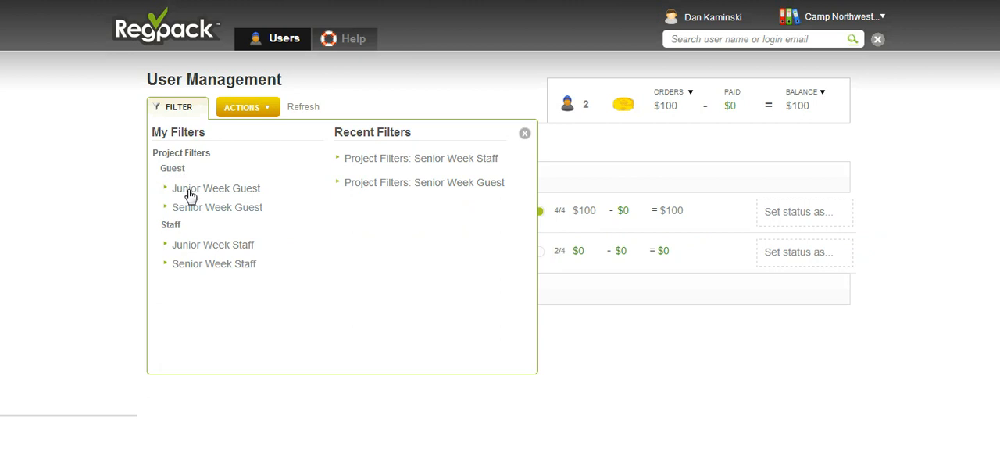
pyautogui.moveTo(259, 231)
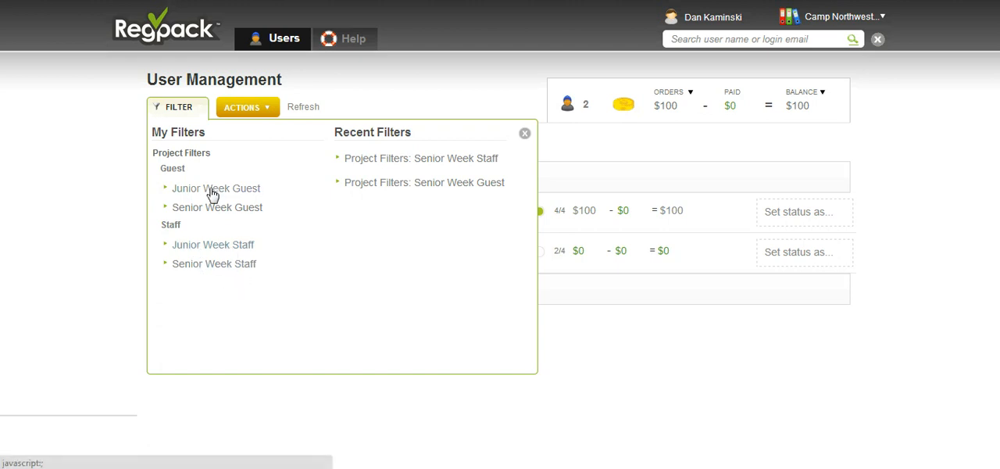
pyautogui.click(215, 188)
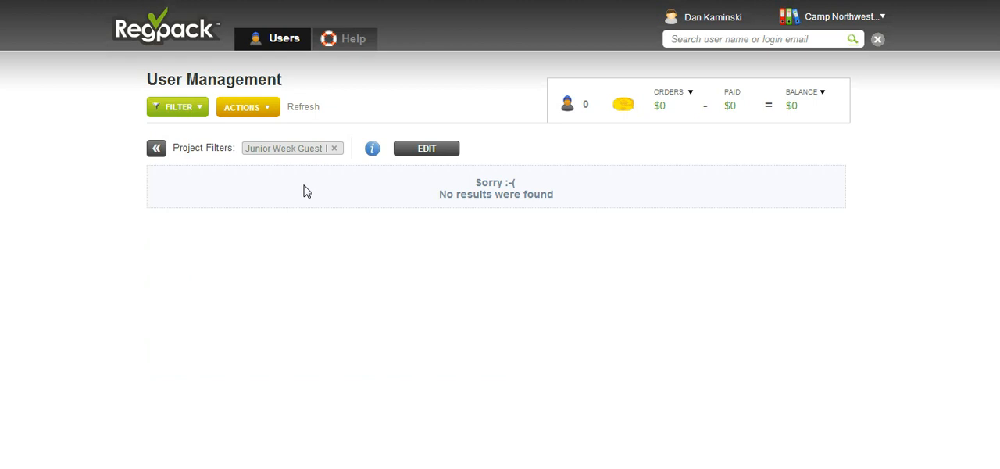
pyautogui.click(178, 106)
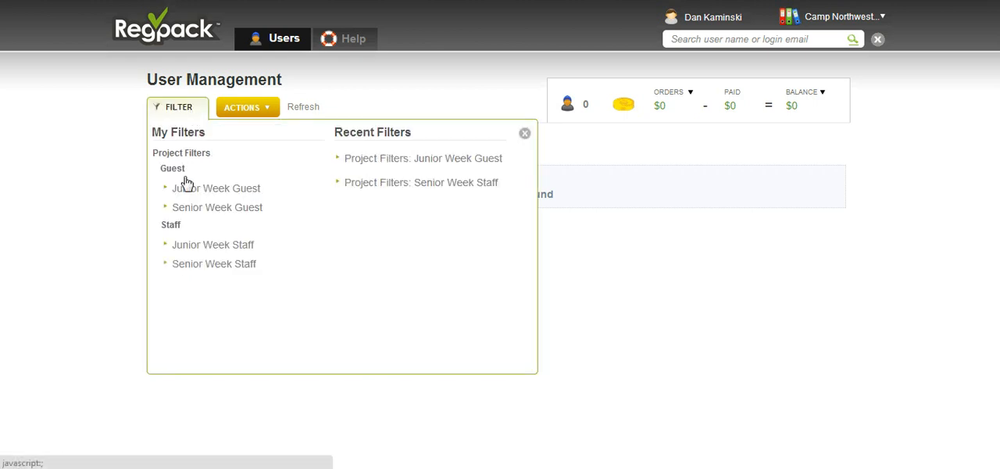
pyautogui.click(218, 206)
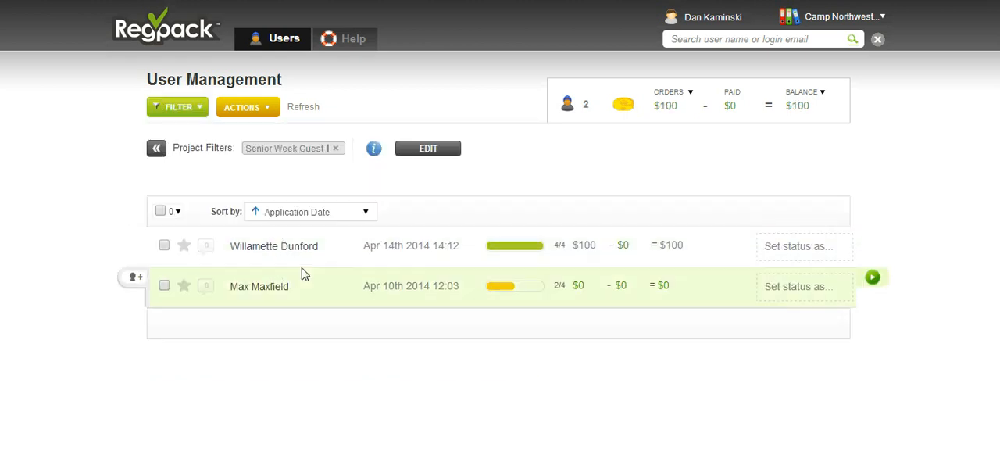
pyautogui.click(178, 106)
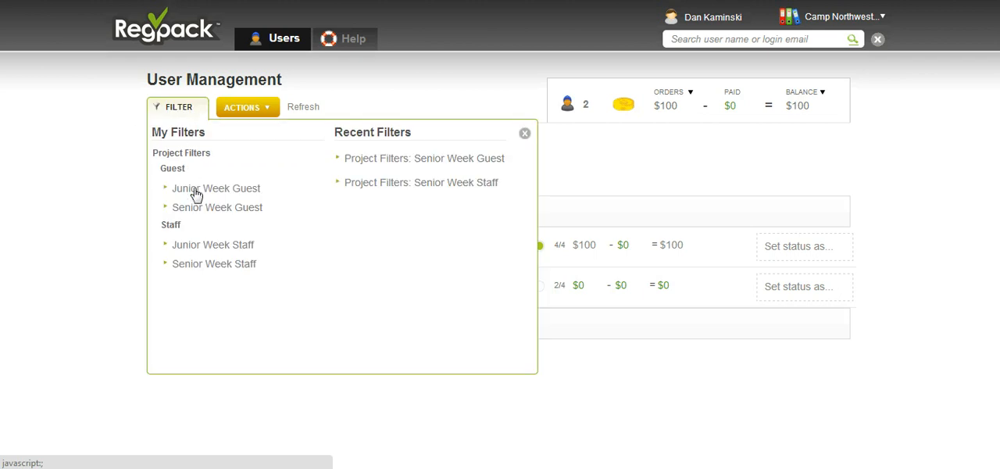
pyautogui.click(212, 244)
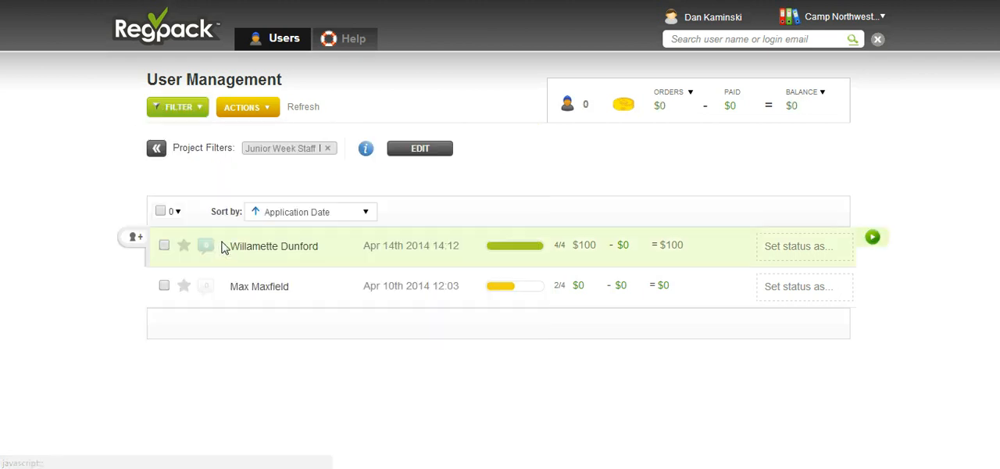
pyautogui.click(178, 107)
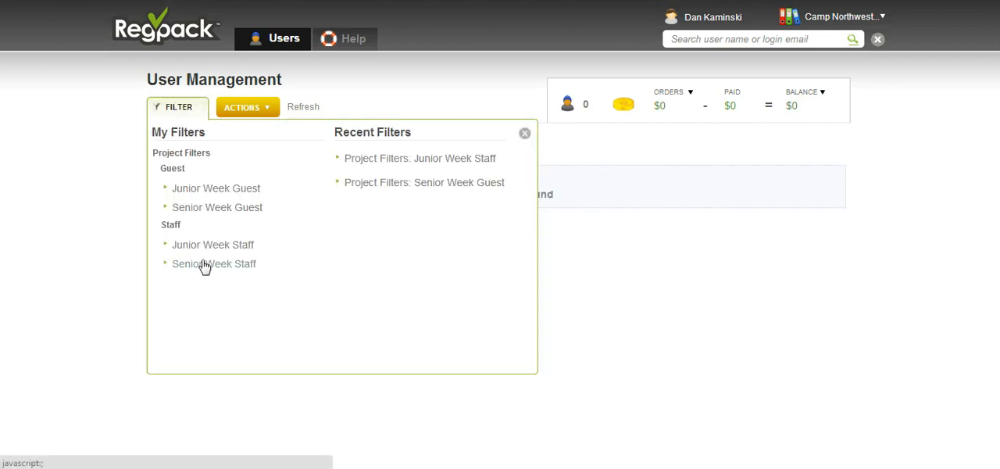
pyautogui.click(212, 262)
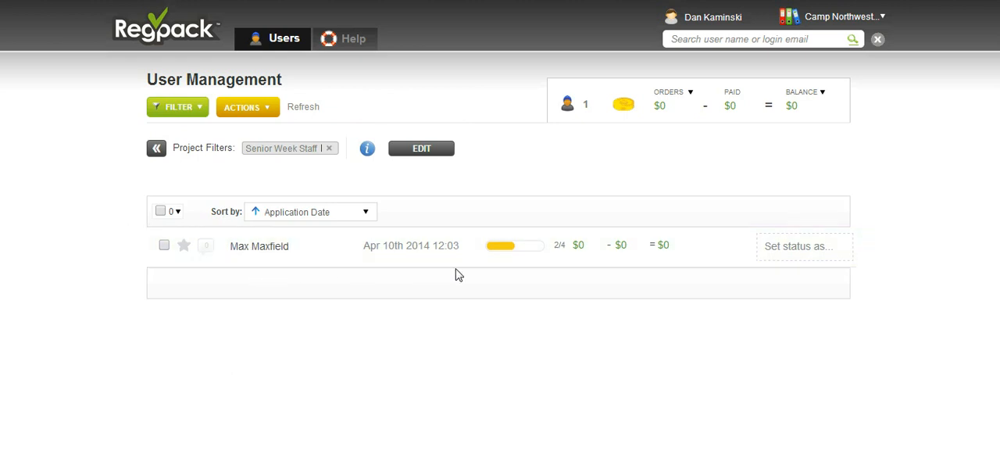
pyautogui.moveTo(575, 265)
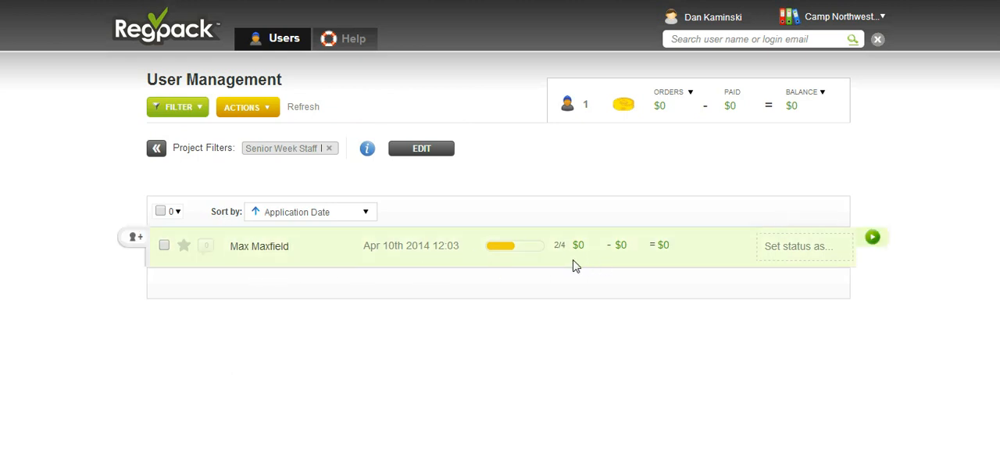
pyautogui.moveTo(378, 216)
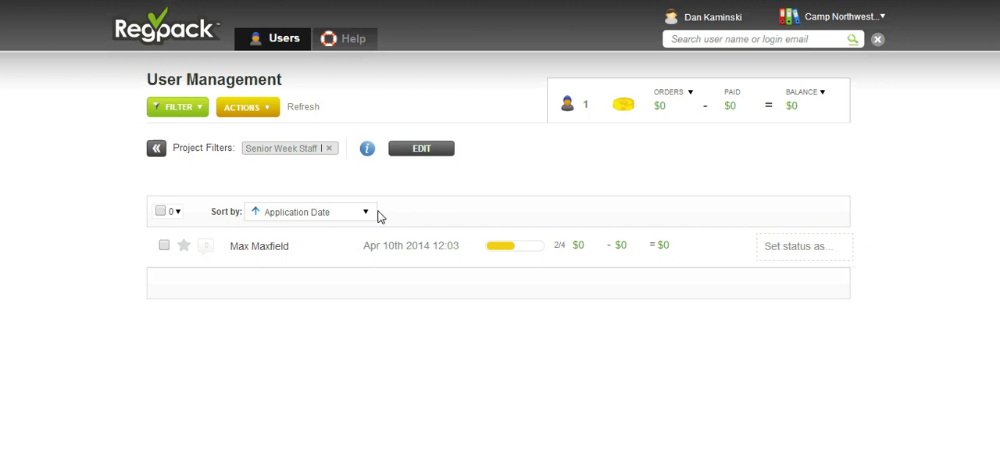
pyautogui.moveTo(515, 217)
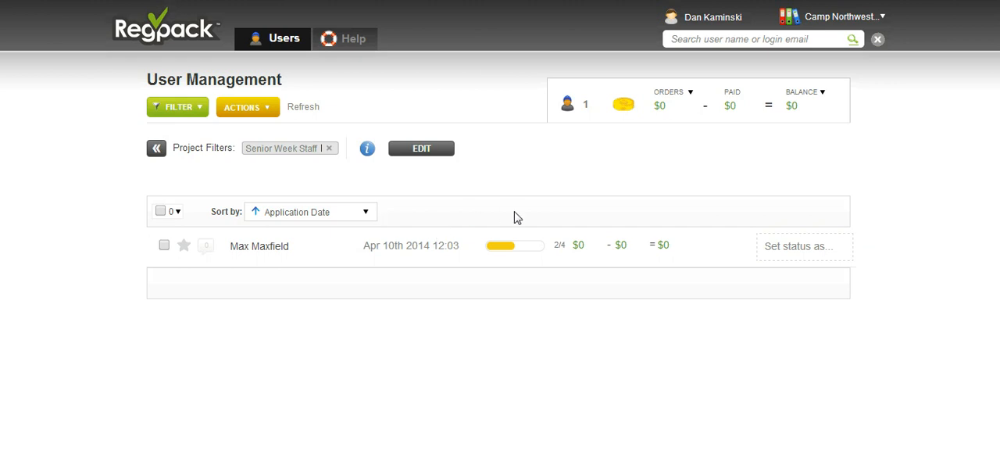
pyautogui.moveTo(867, 5)
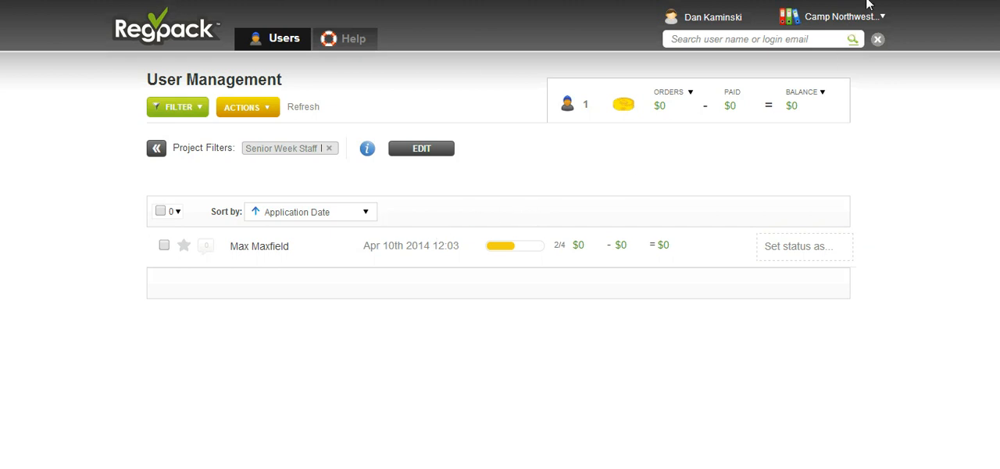
# Select Camp Northwest 2014 and clear the filter to list all 7 families, $1,620 ordered.
pyautogui.click(841, 15)
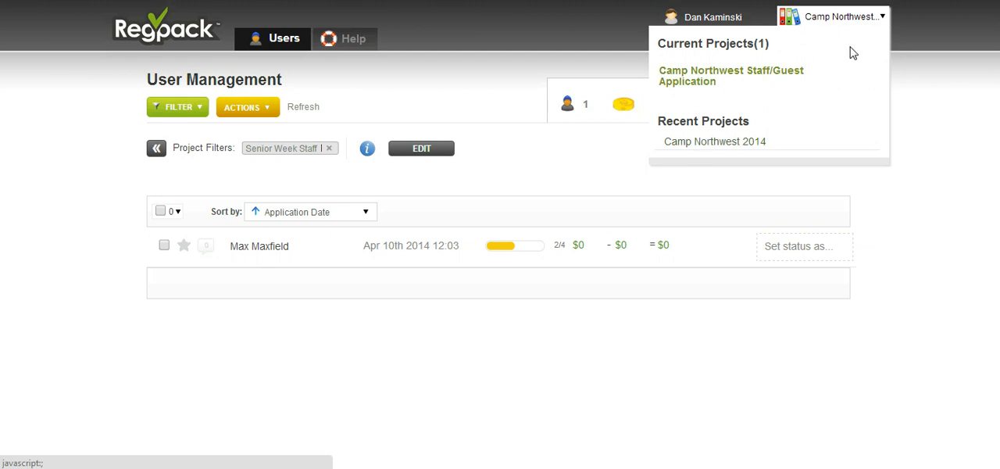
pyautogui.moveTo(709, 142)
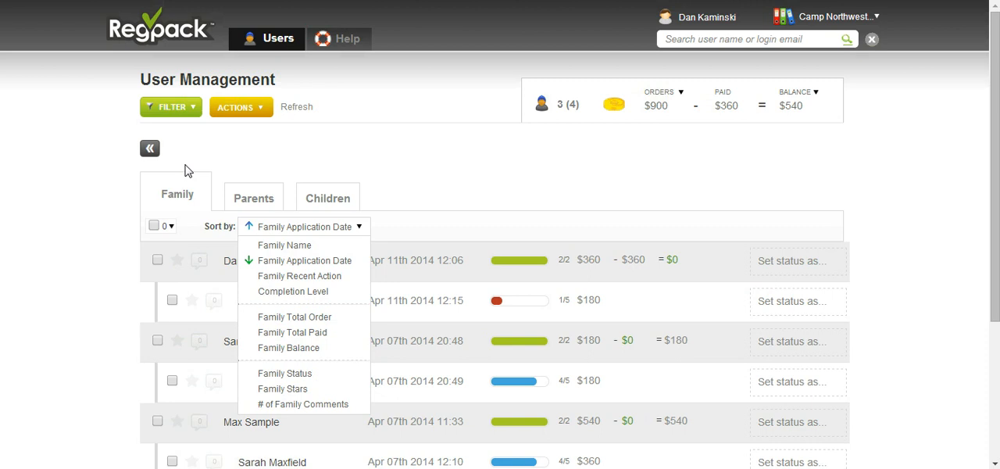
pyautogui.click(150, 150)
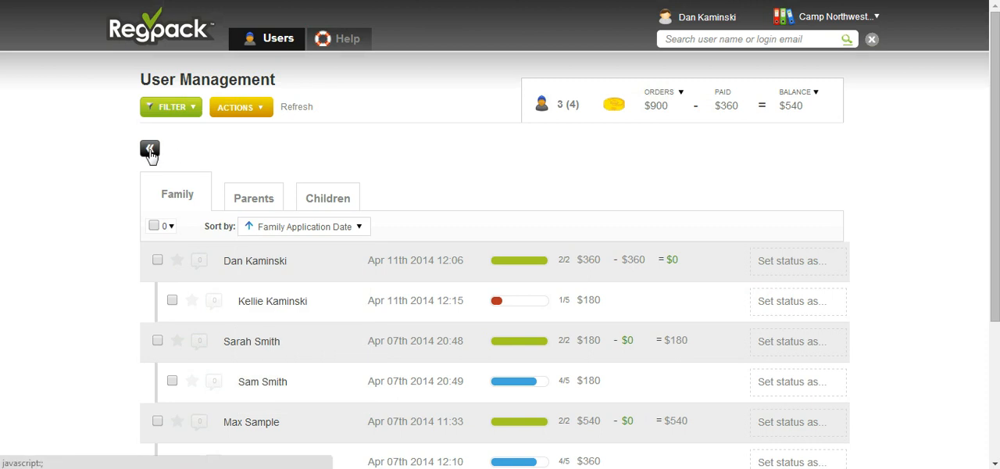
pyautogui.click(150, 150)
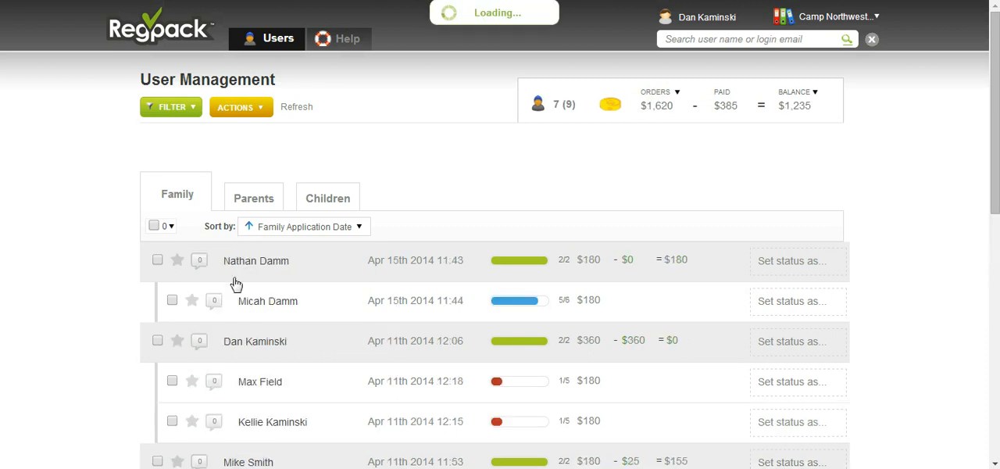
pyautogui.scroll(-3)
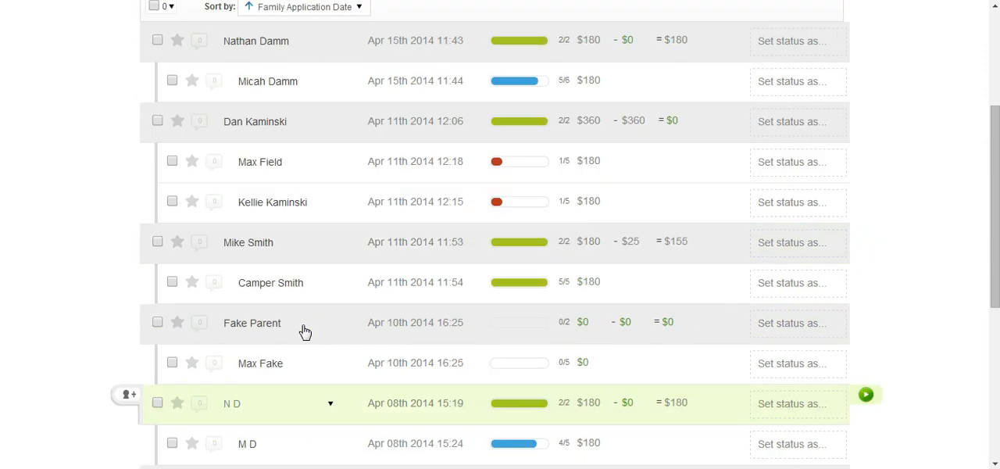
pyautogui.scroll(3)
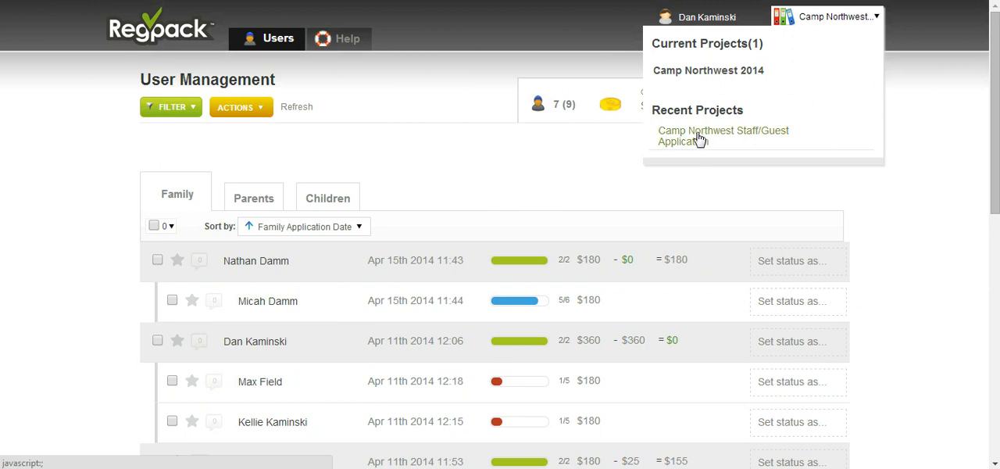
pyautogui.click(721, 134)
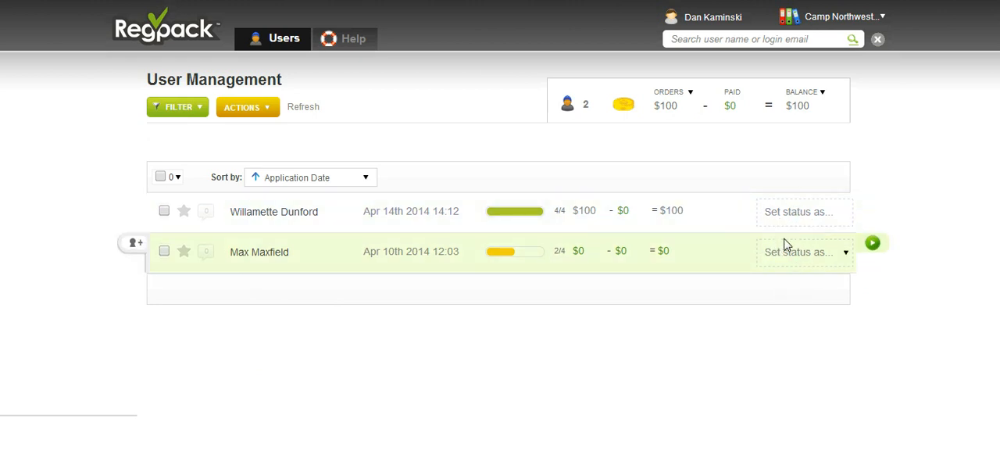
pyautogui.moveTo(306, 266)
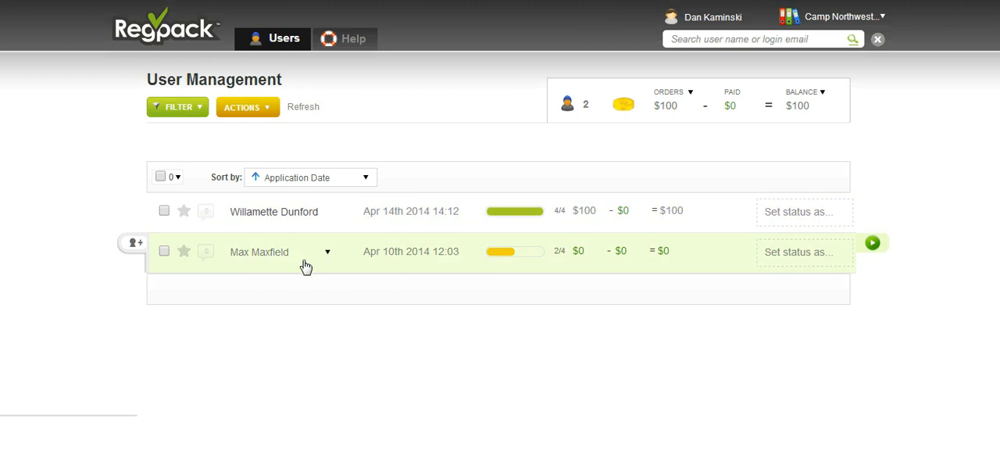
pyautogui.moveTo(316, 266)
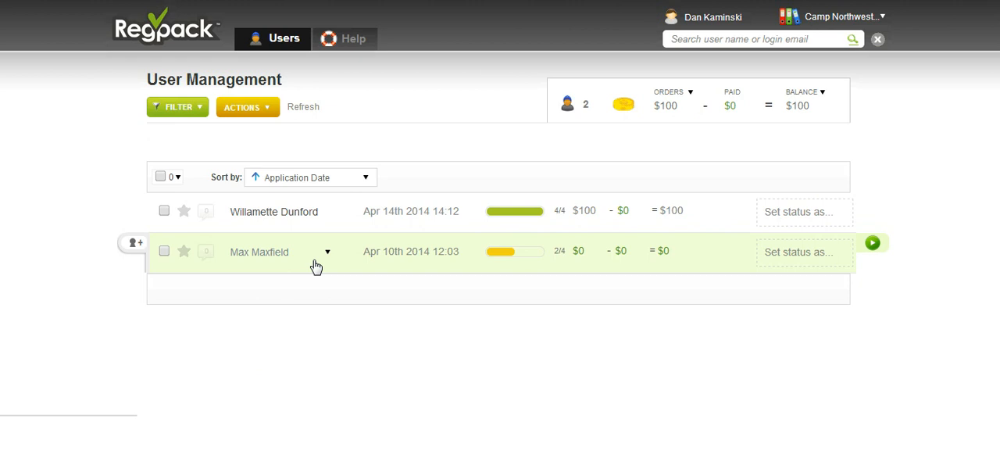
pyautogui.moveTo(579, 252)
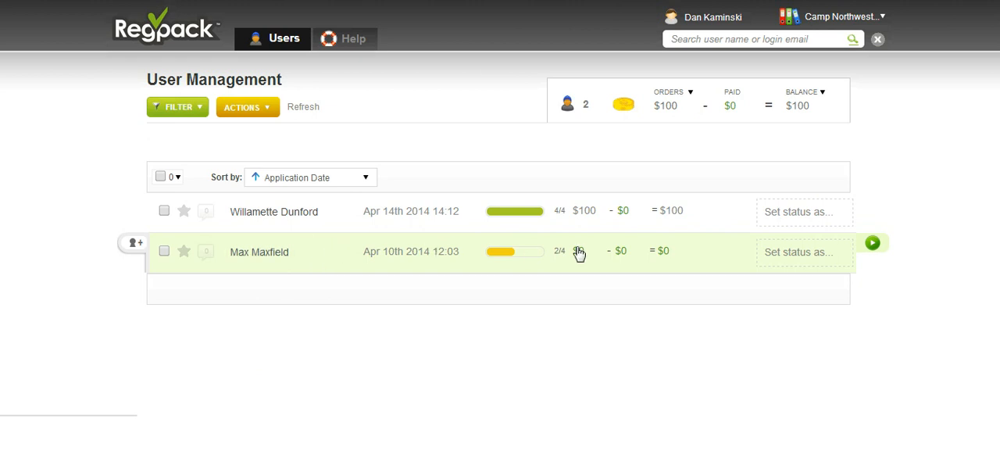
pyautogui.moveTo(553, 287)
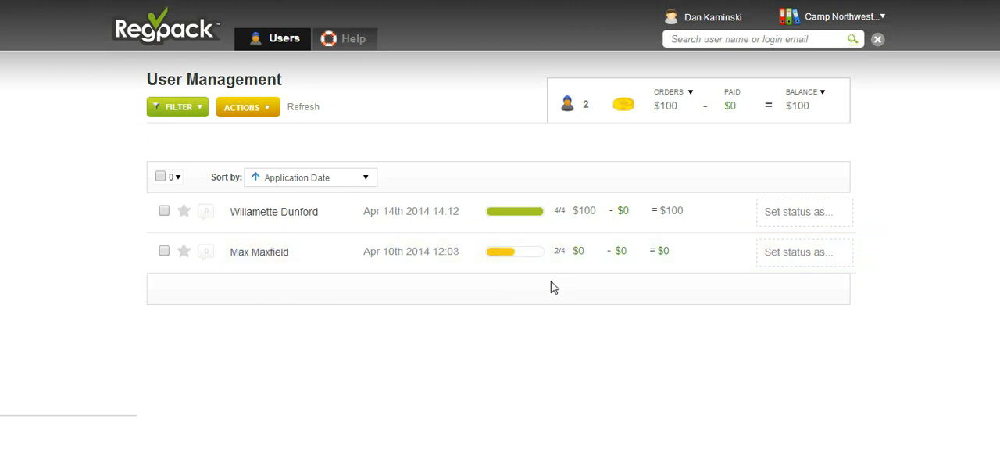